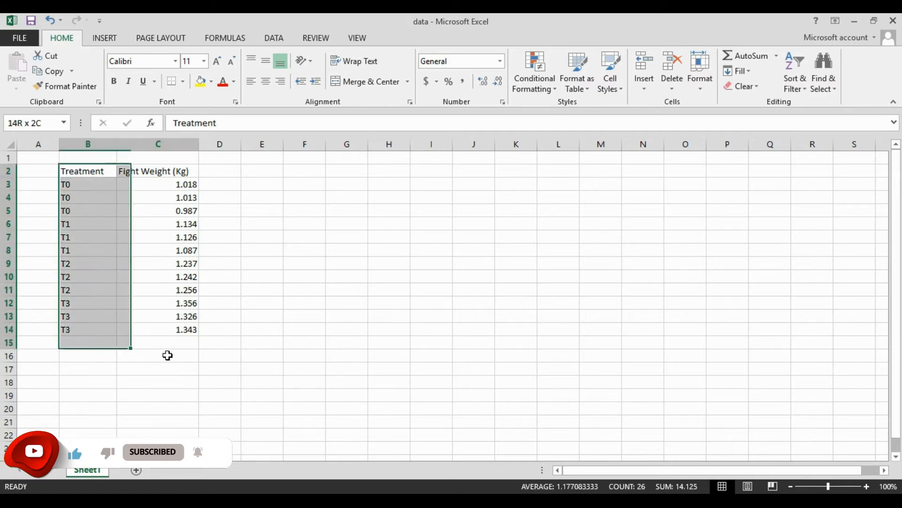
# - Copy the Treatment and Fight Weight (Kg) table B2:C14, headers included, to the clipboard
pyautogui.click(87, 170)
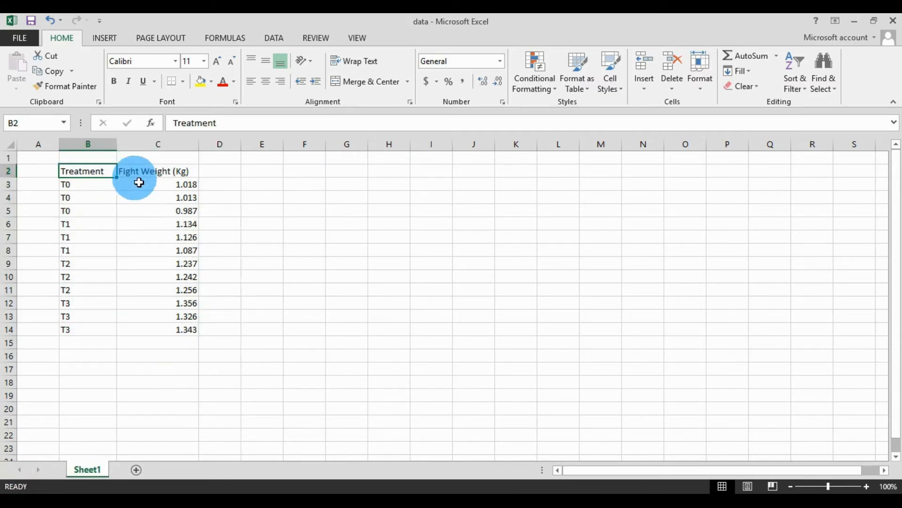
pyautogui.click(158, 170)
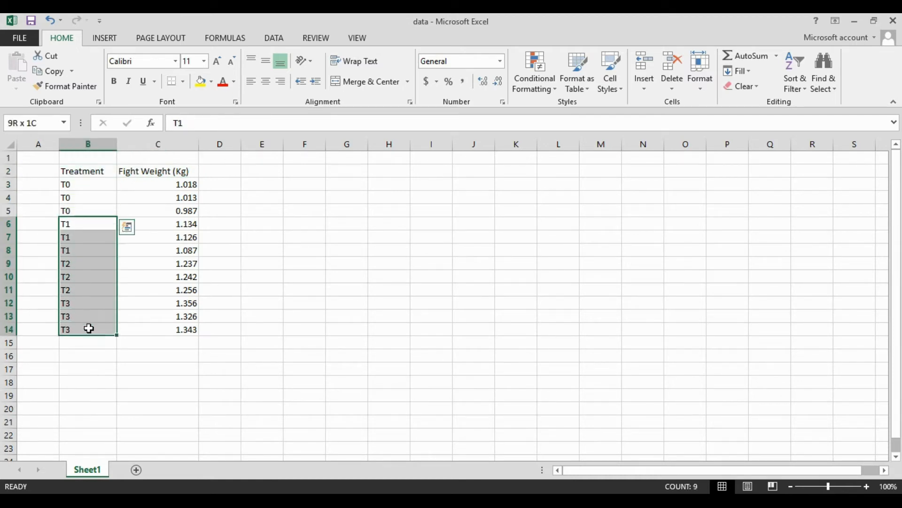
pyautogui.click(346, 210)
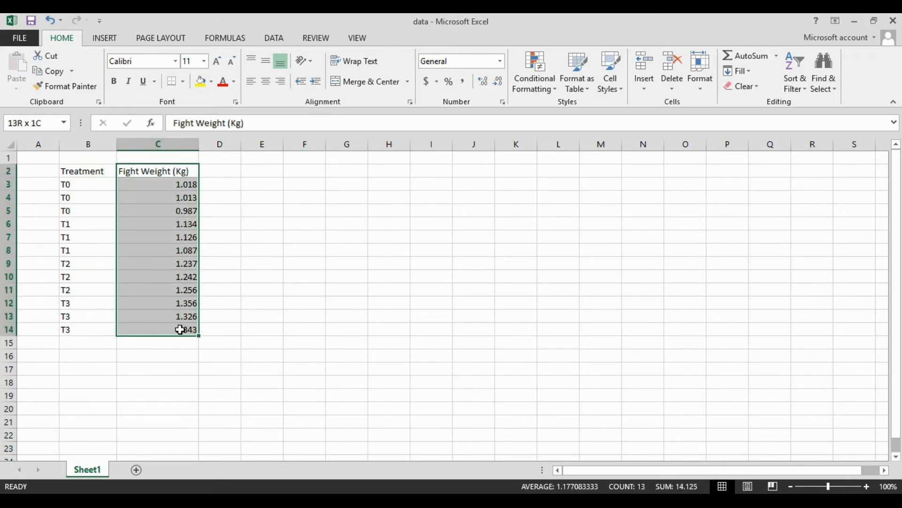
pyautogui.click(82, 170)
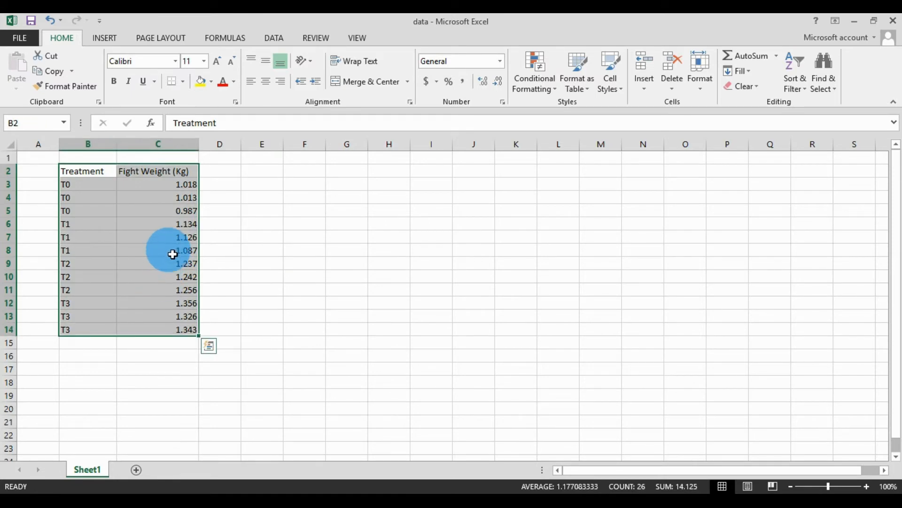
pyautogui.press('ctrl+c')
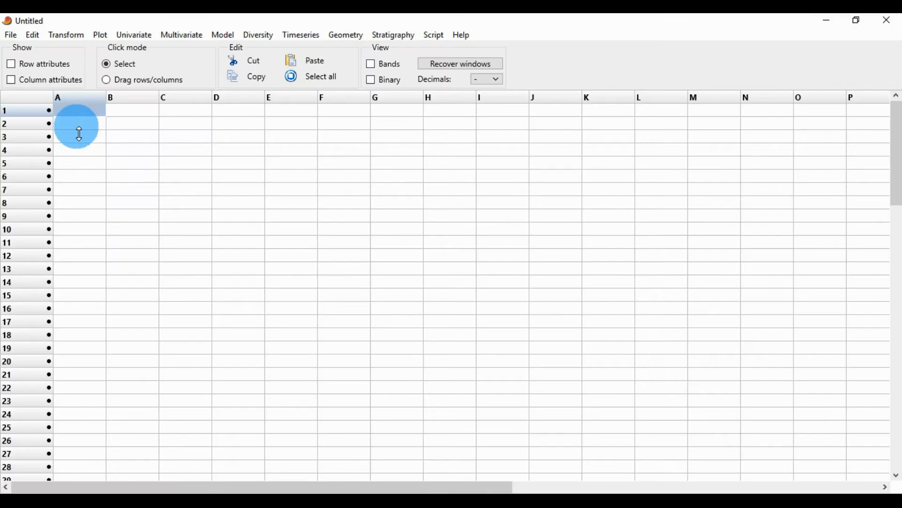
# - Paste the copied table with its headers into the grid starting at column A's name cell
pyautogui.click(10, 79)
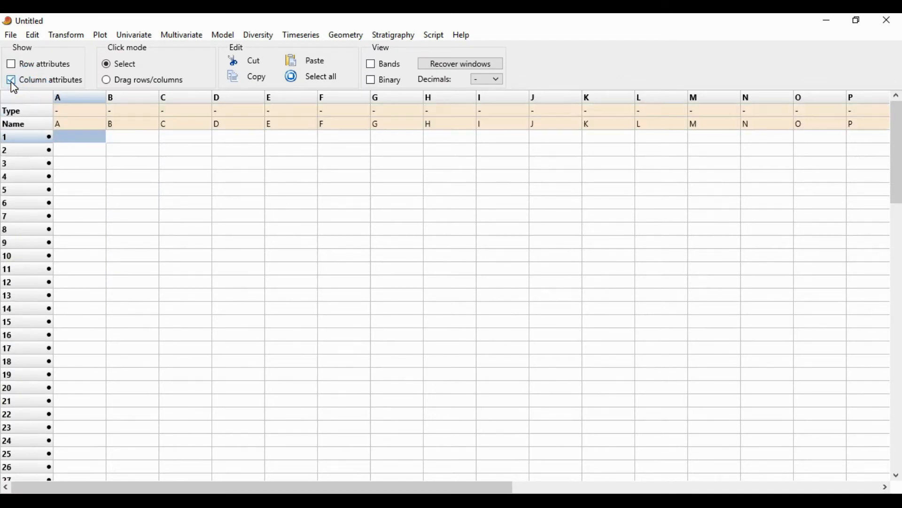
pyautogui.click(79, 124)
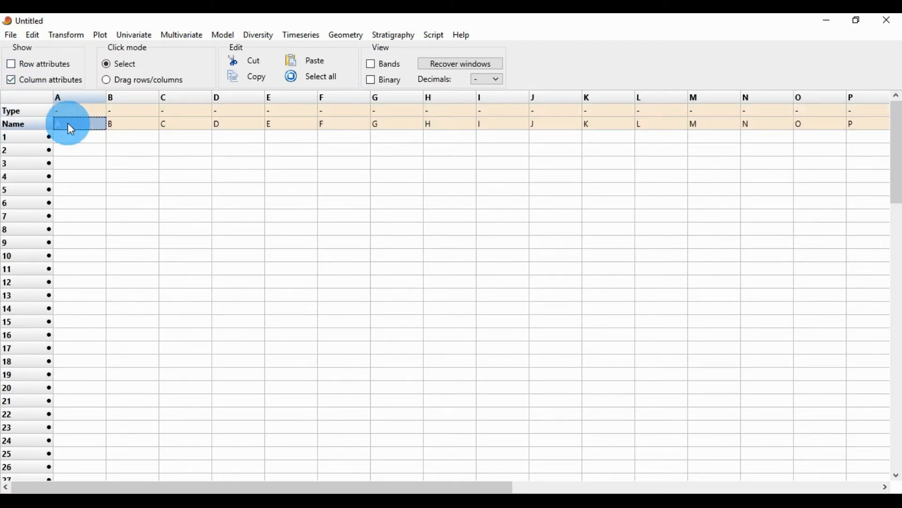
pyautogui.click(310, 59)
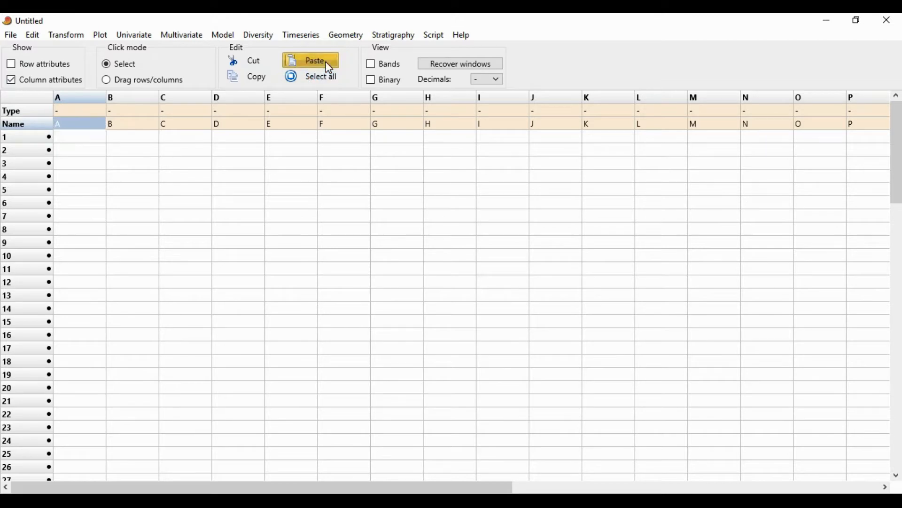
pyautogui.click(310, 60)
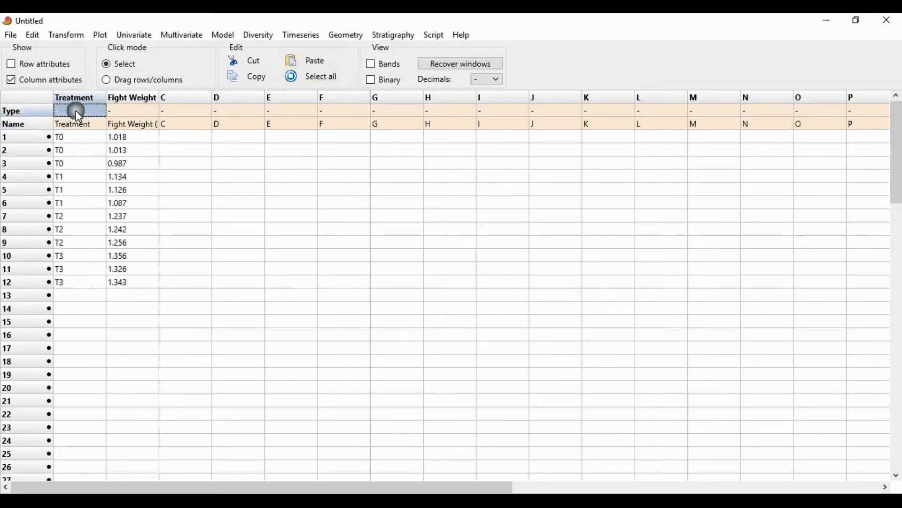
# - Set the Treatment column's type to Group and hide the attribute rows
pyautogui.click(77, 110)
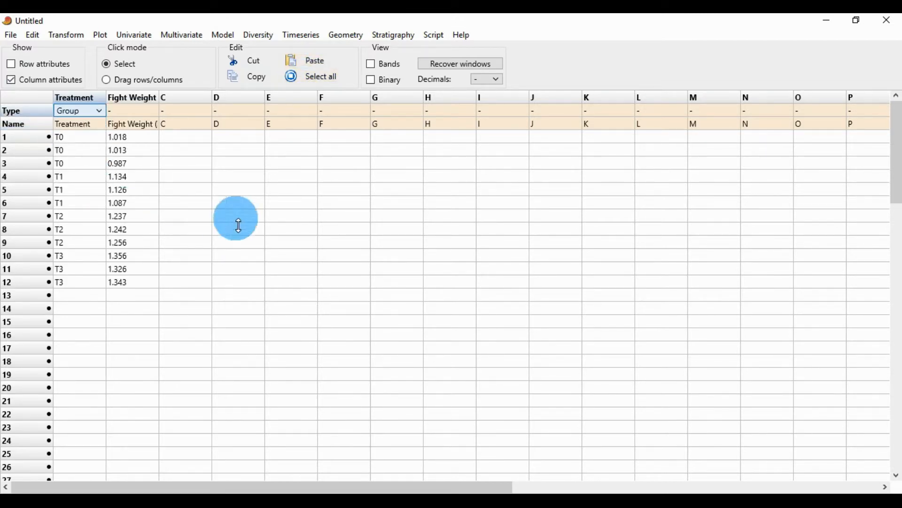
pyautogui.click(80, 96)
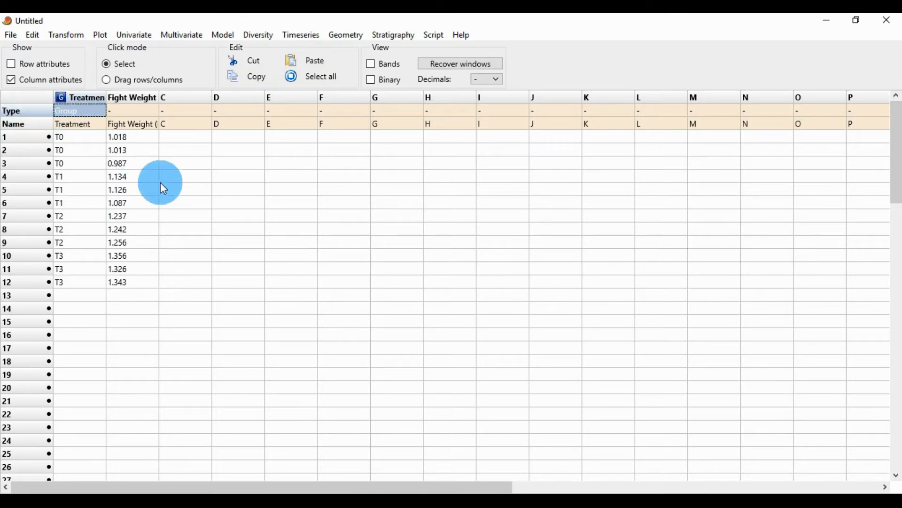
pyautogui.click(10, 79)
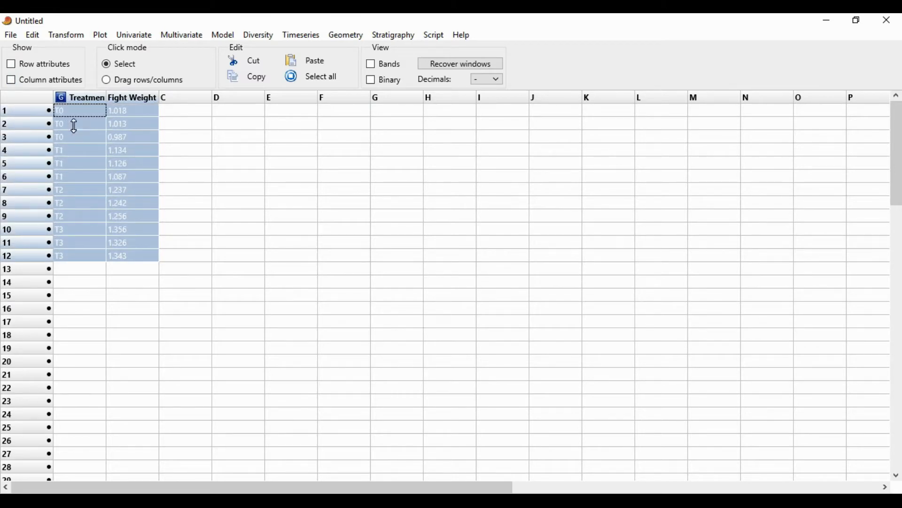
# - Run the several-sample tests on the selected treatment and weight data, yielding F=210.1, p=6.043E-08
pyautogui.click(133, 35)
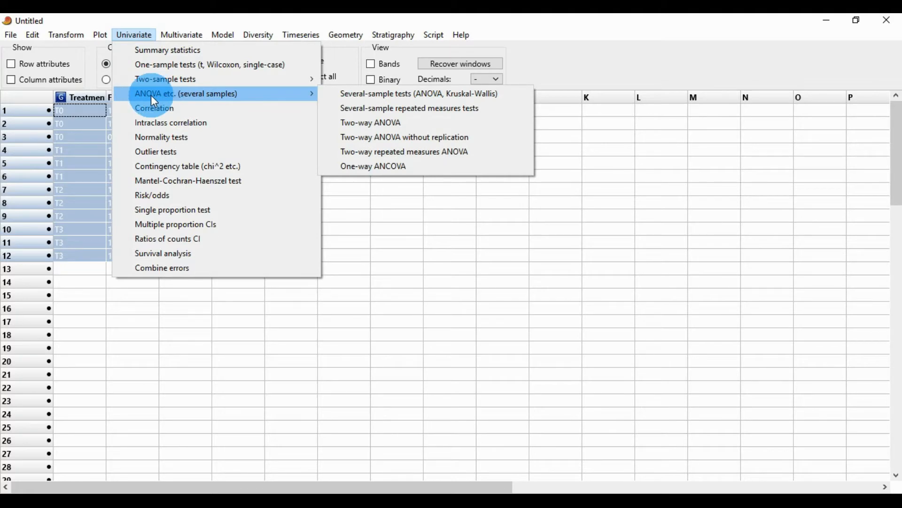
pyautogui.moveTo(368, 93)
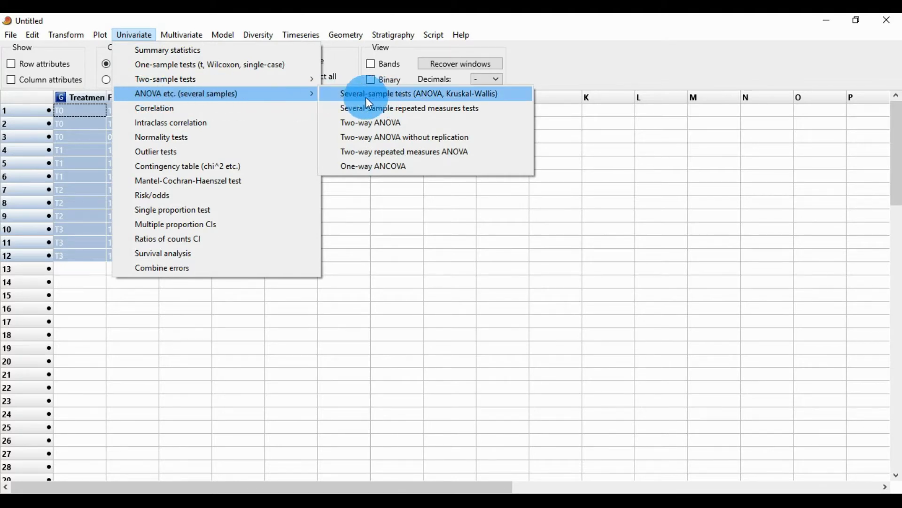
pyautogui.moveTo(433, 102)
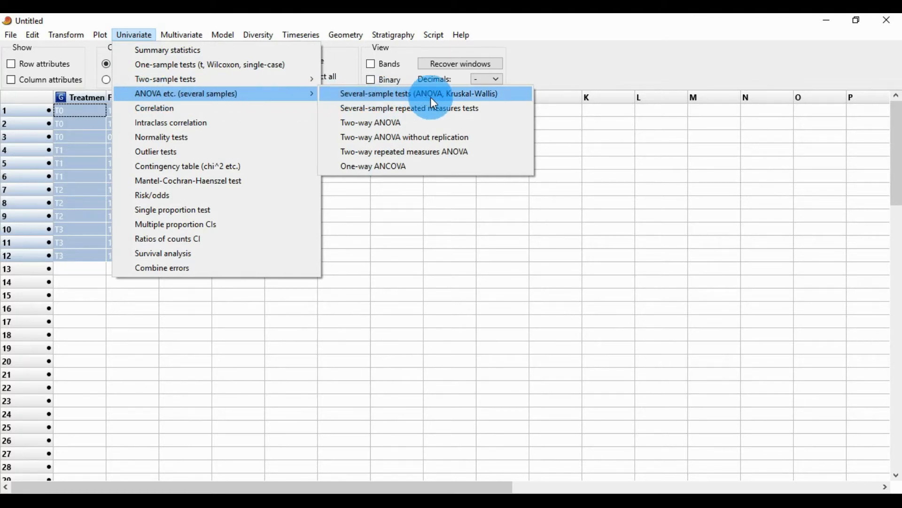
pyautogui.click(416, 93)
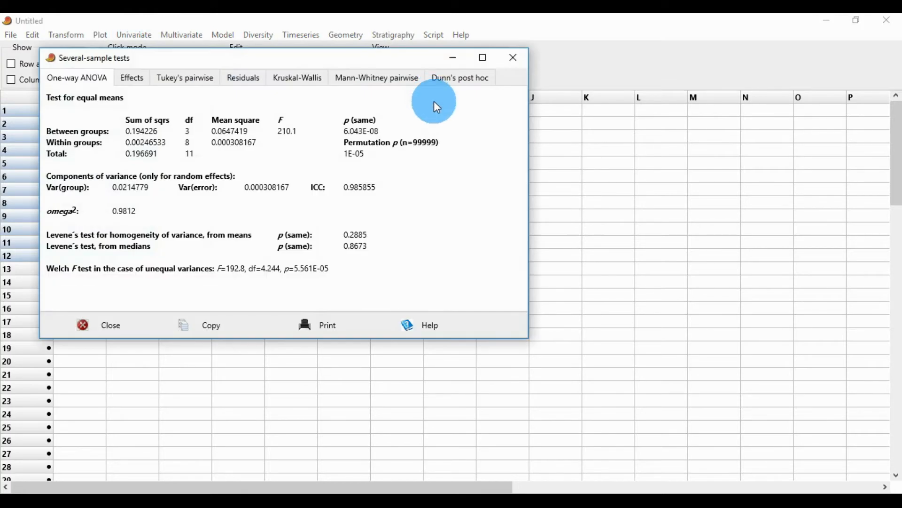
# - Maximize the results window to read the ANOVA table, Levene's and Welch tests
pyautogui.click(482, 57)
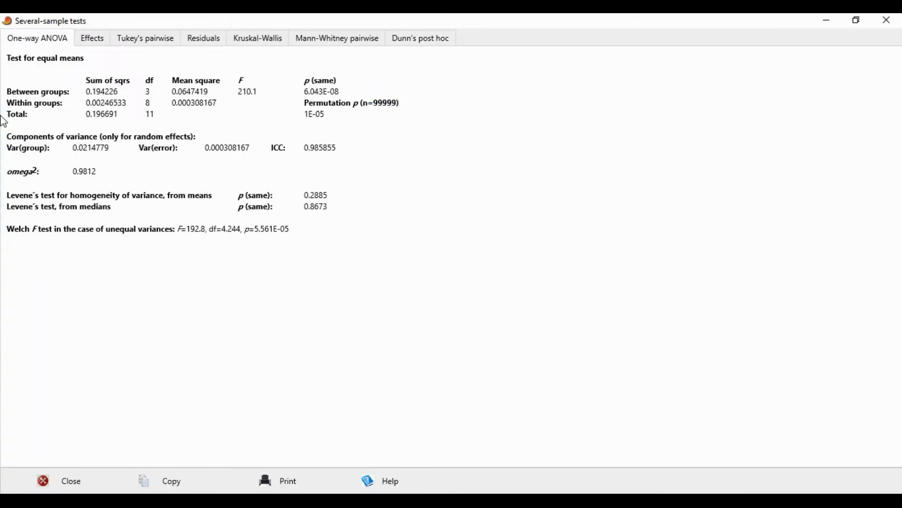
pyautogui.moveTo(166, 118)
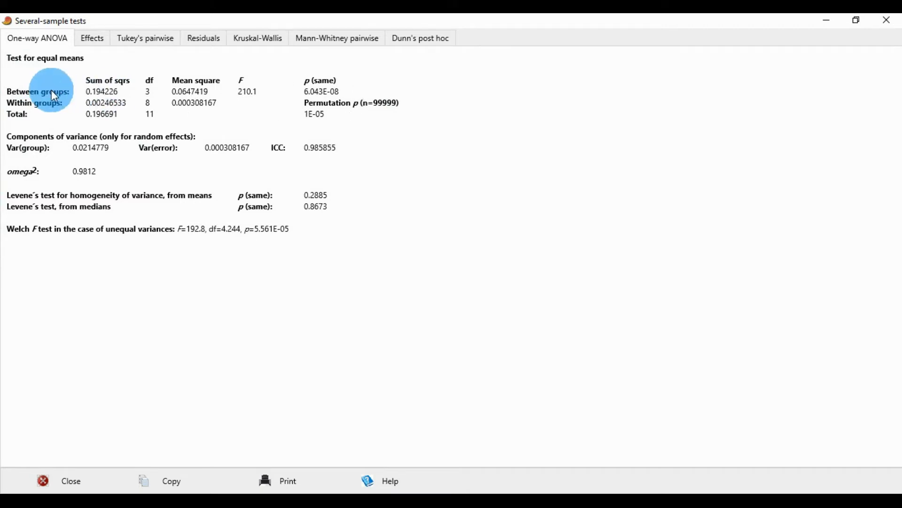
pyautogui.moveTo(46, 64)
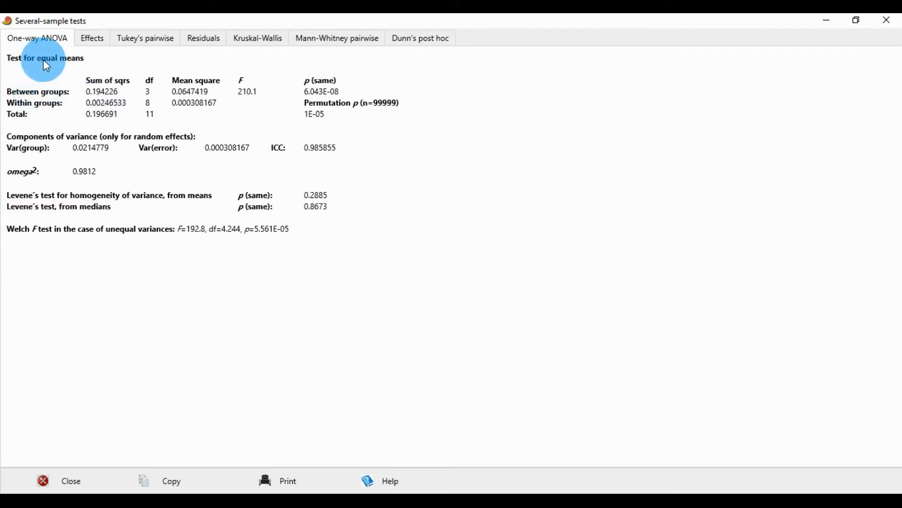
pyautogui.moveTo(62, 100)
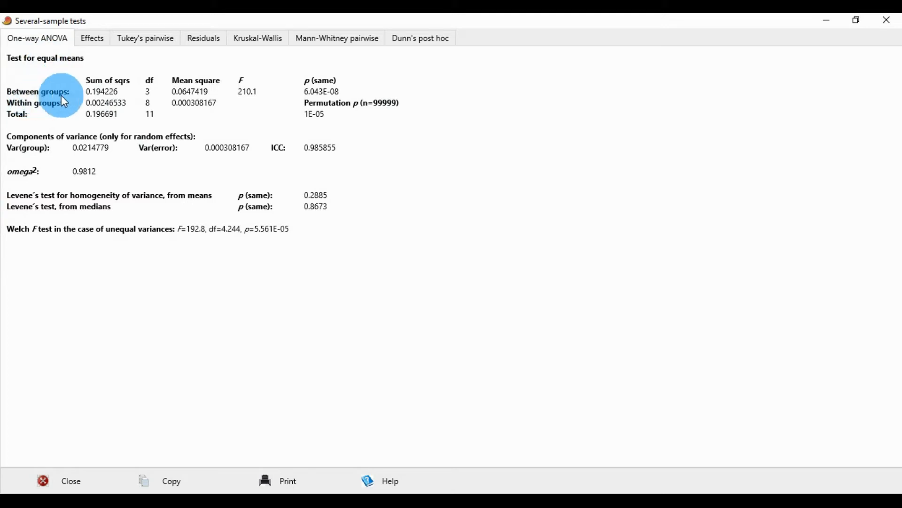
pyautogui.moveTo(95, 102)
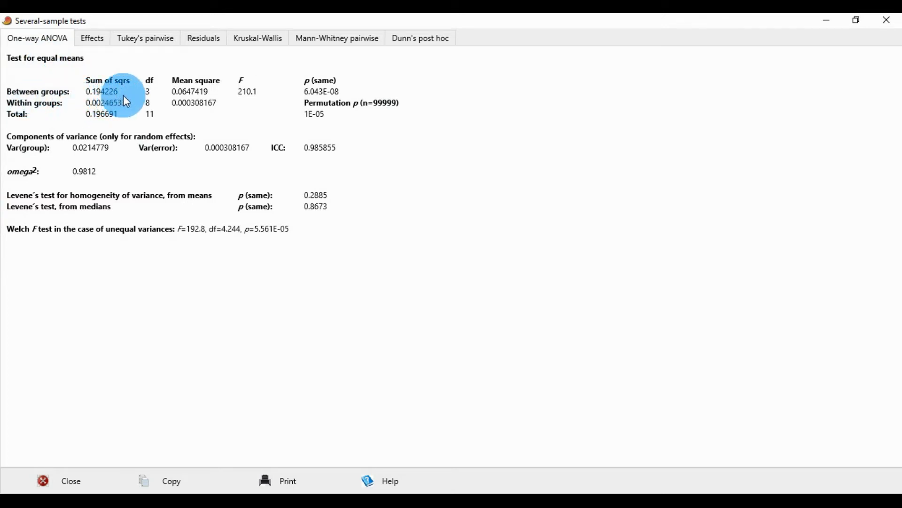
pyautogui.moveTo(149, 102)
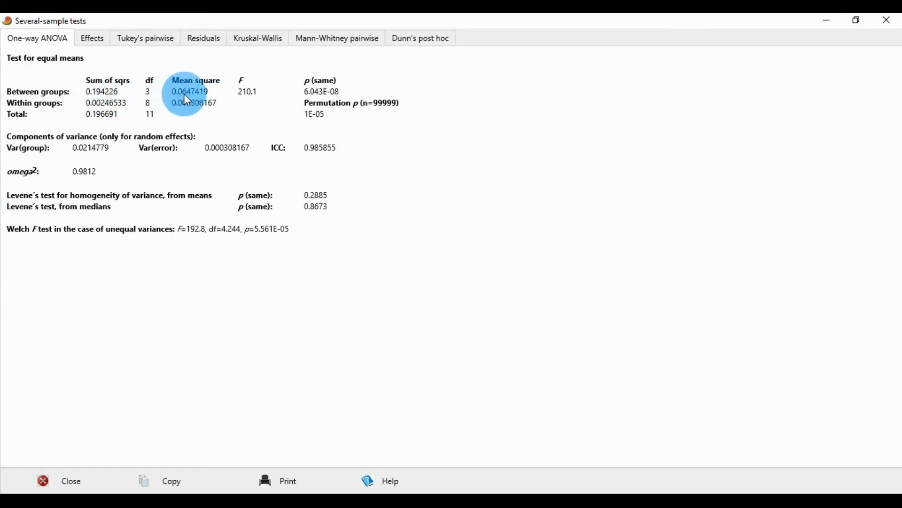
pyautogui.moveTo(247, 92)
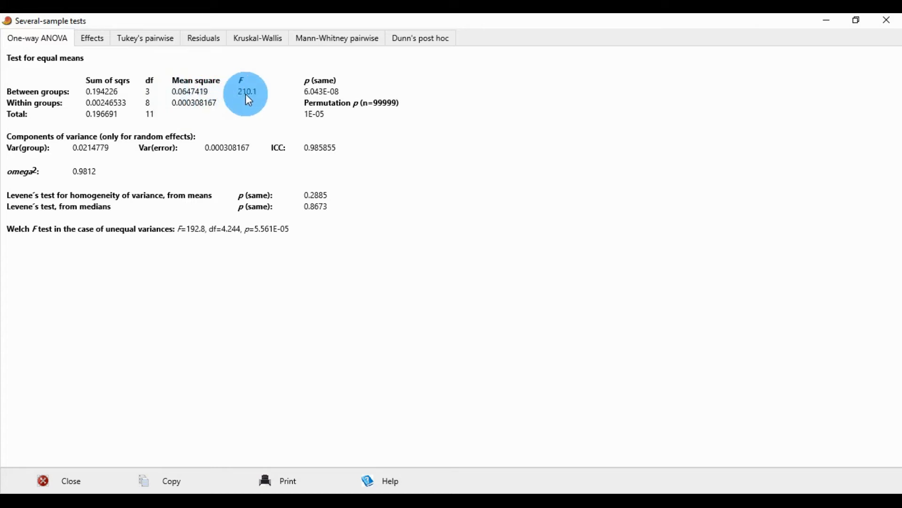
pyautogui.moveTo(259, 104)
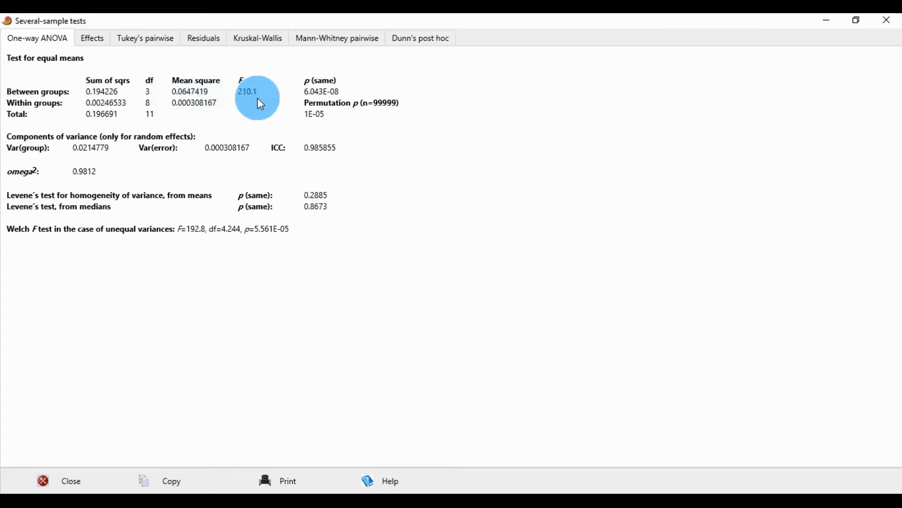
pyautogui.moveTo(320, 93)
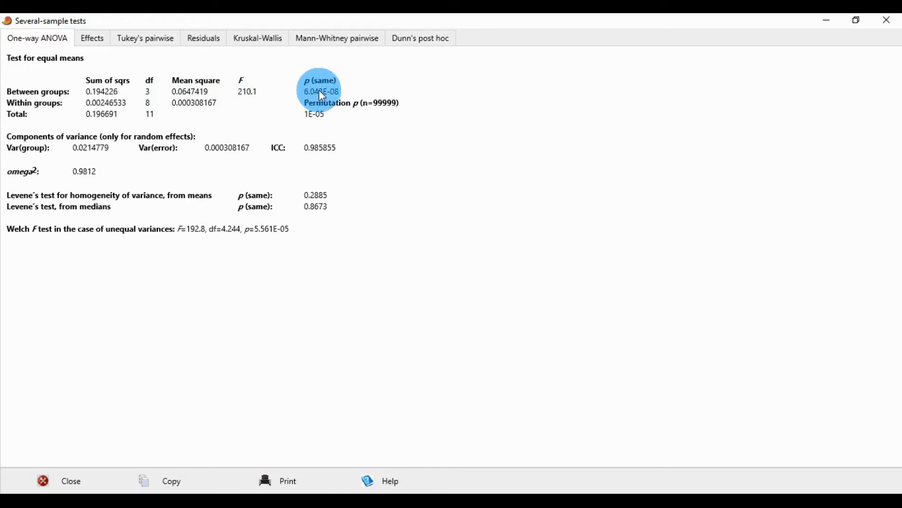
pyautogui.moveTo(313, 104)
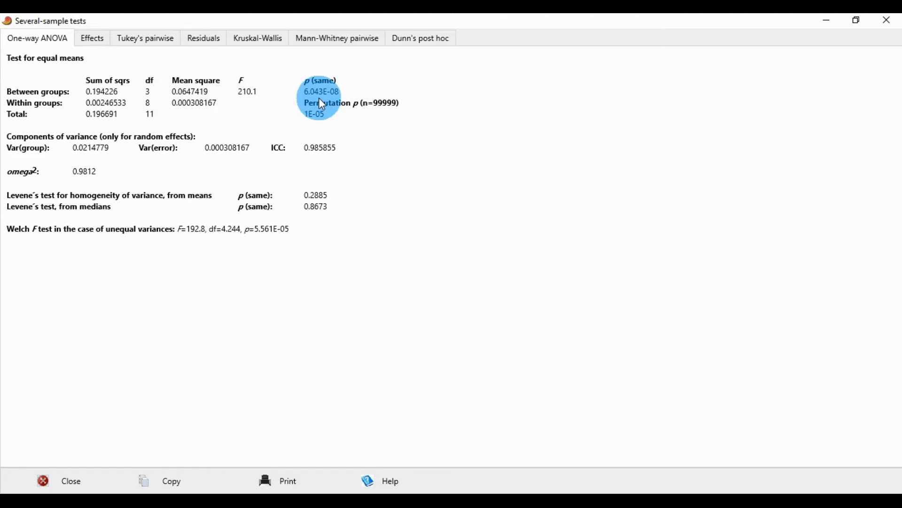
pyautogui.moveTo(318, 103)
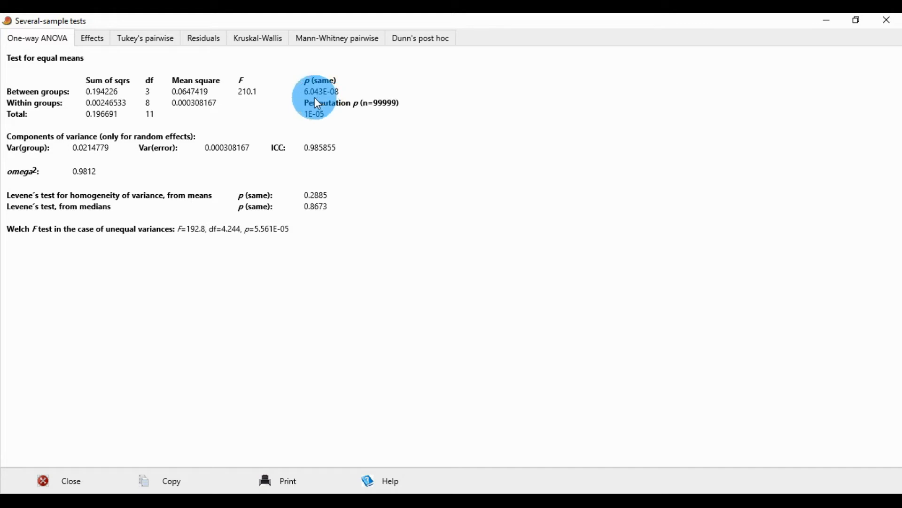
pyautogui.moveTo(305, 103)
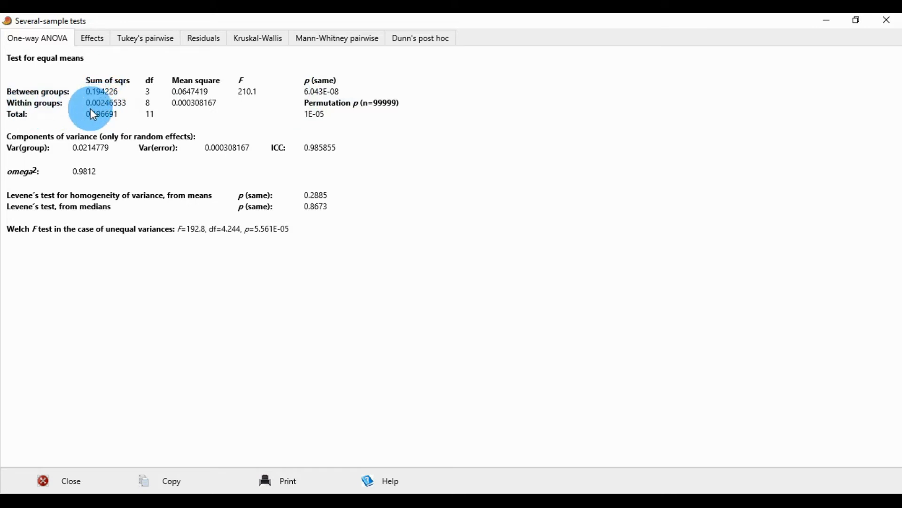
pyautogui.moveTo(143, 110)
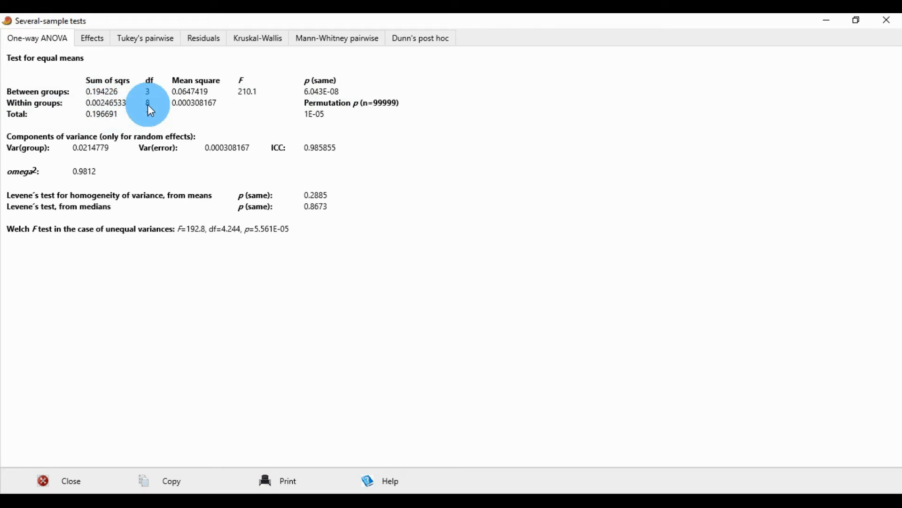
pyautogui.moveTo(204, 104)
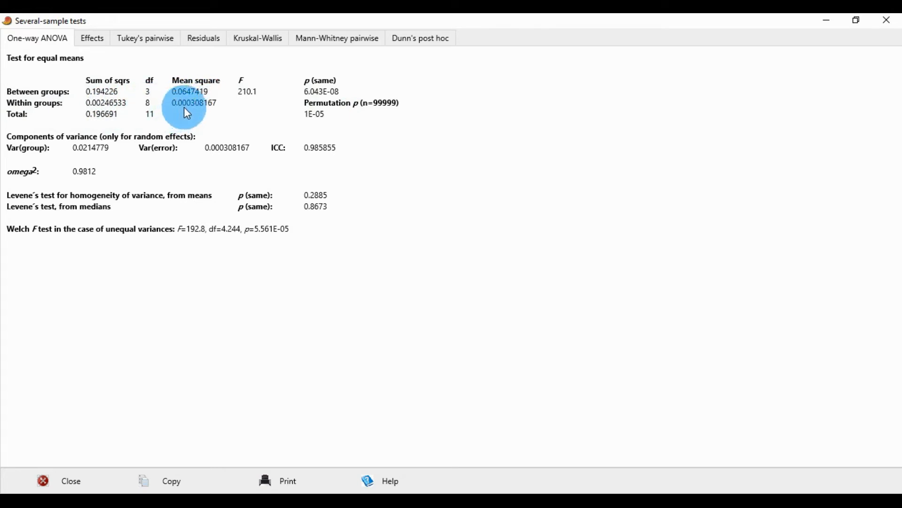
pyautogui.moveTo(193, 110)
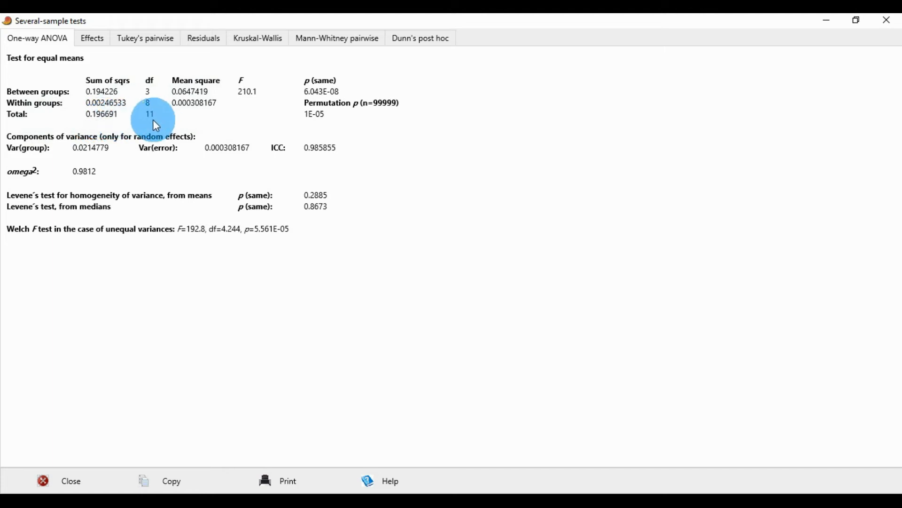
pyautogui.moveTo(62, 149)
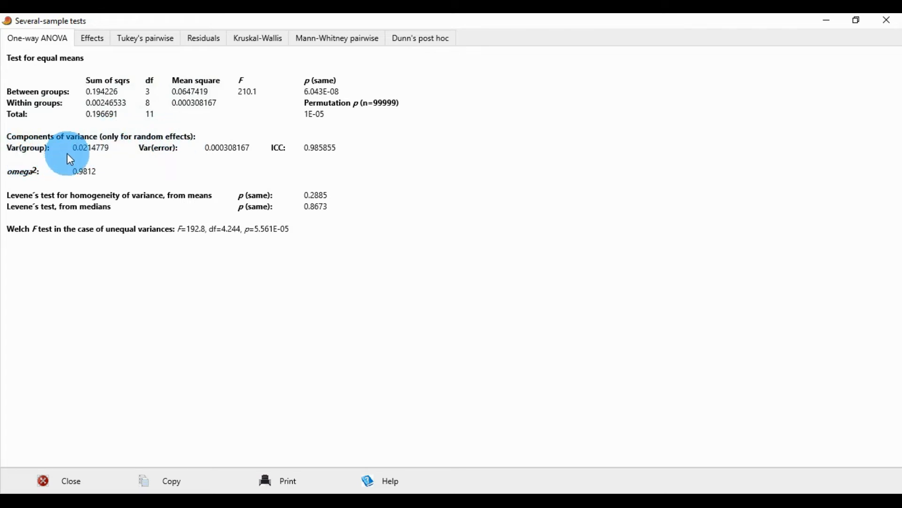
pyautogui.moveTo(90, 157)
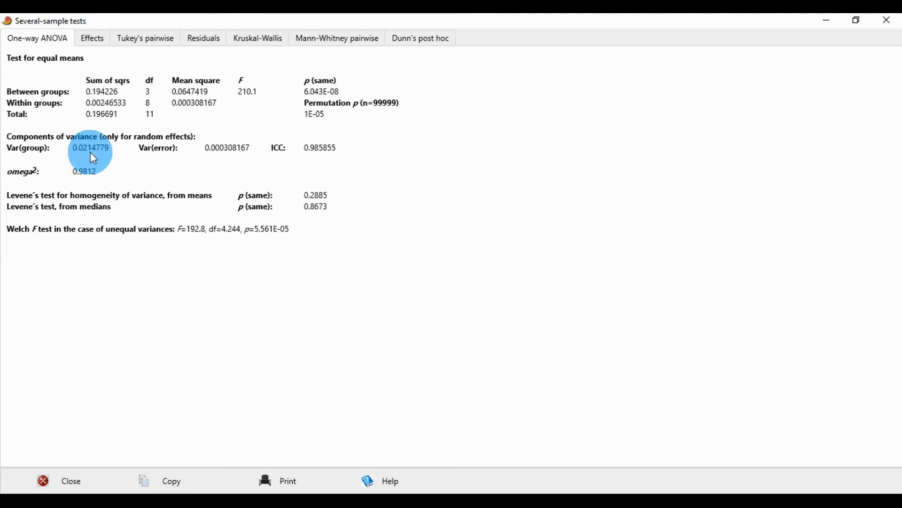
pyautogui.moveTo(148, 156)
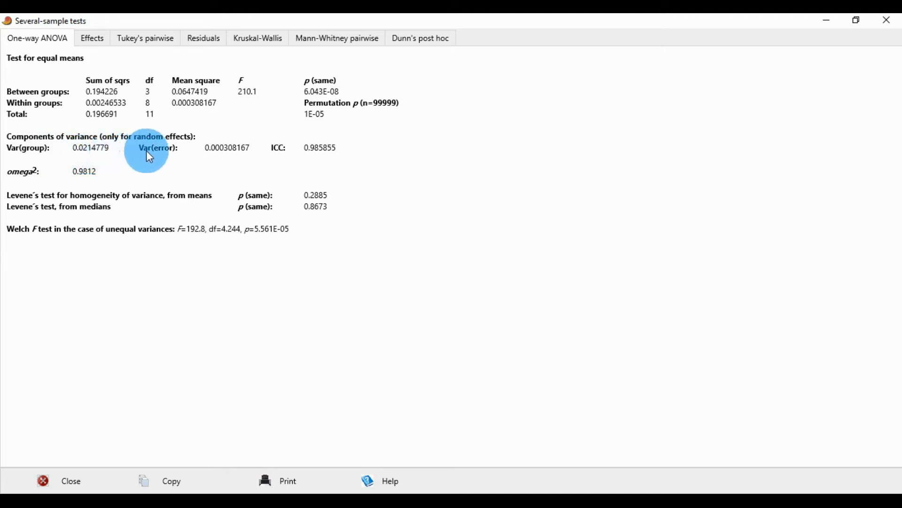
pyautogui.moveTo(212, 159)
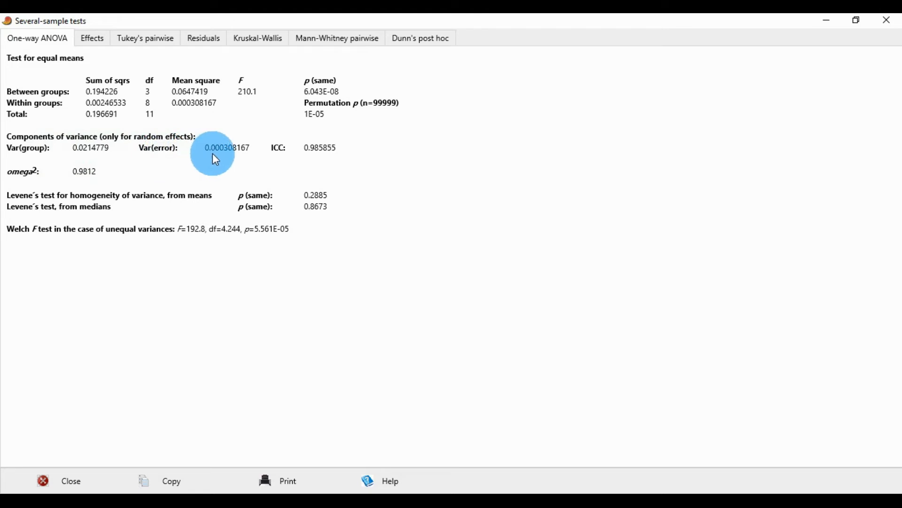
pyautogui.moveTo(305, 161)
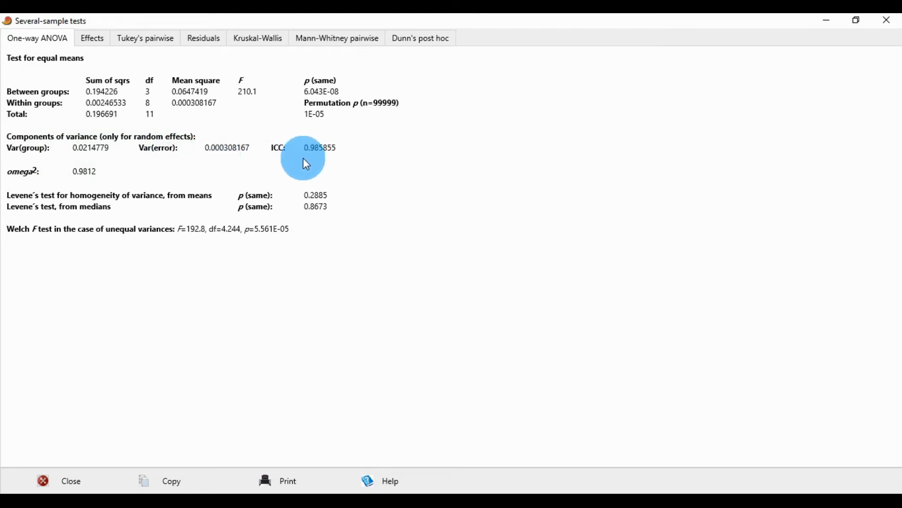
pyautogui.moveTo(321, 162)
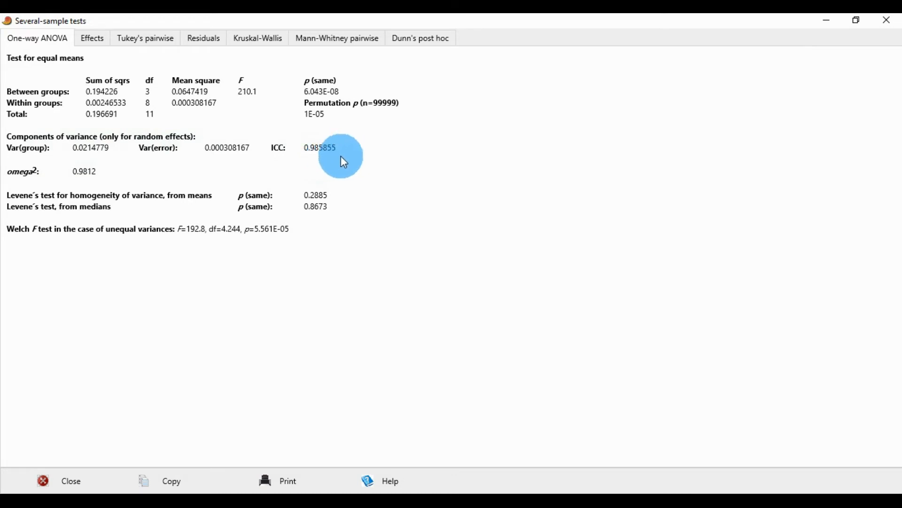
pyautogui.moveTo(68, 185)
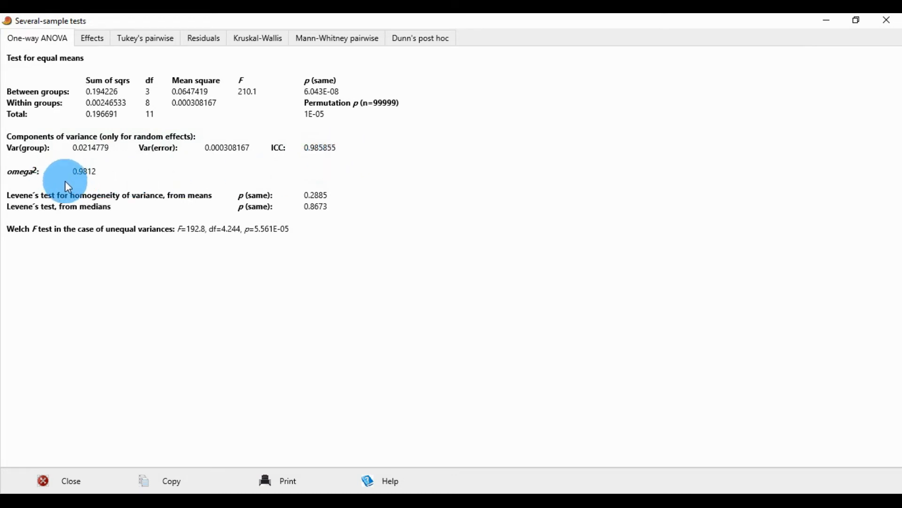
pyautogui.moveTo(82, 182)
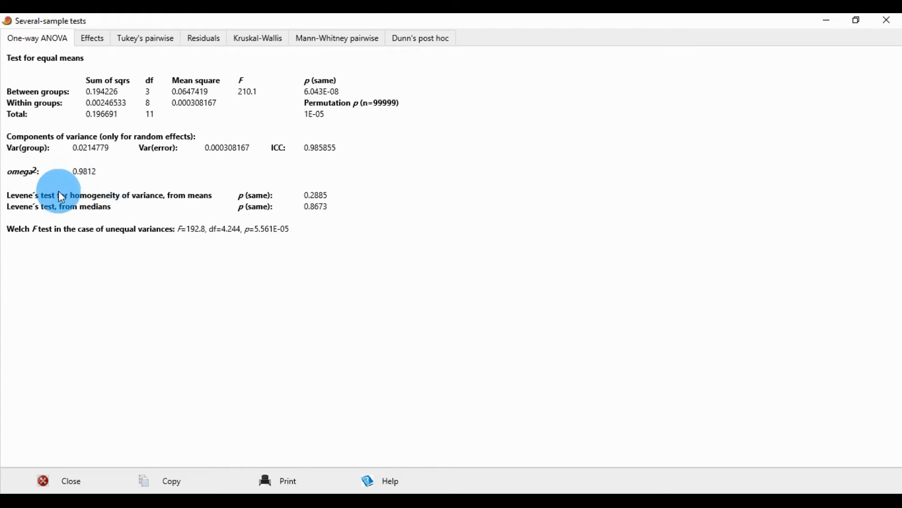
pyautogui.moveTo(123, 205)
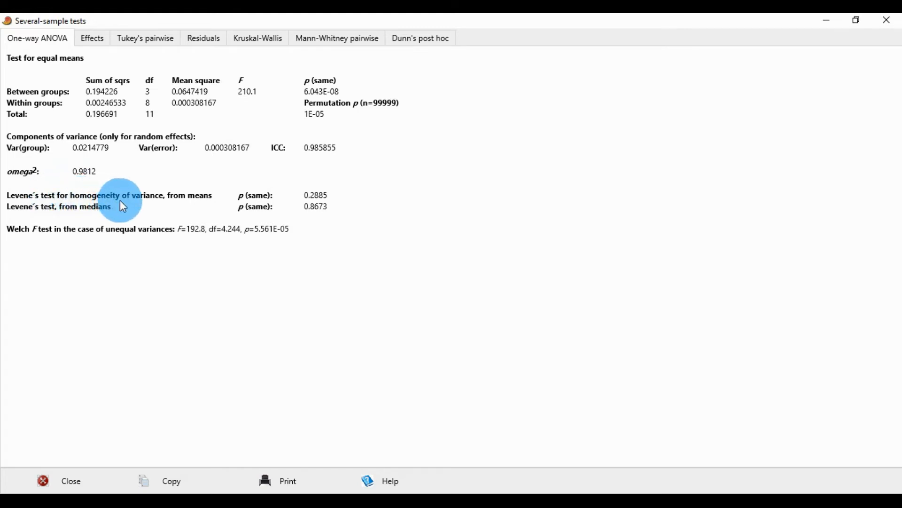
pyautogui.moveTo(274, 207)
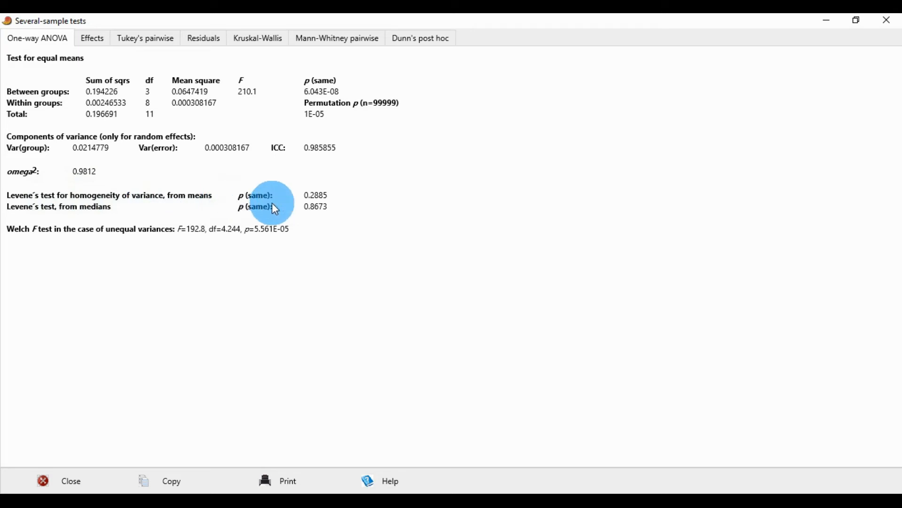
pyautogui.moveTo(308, 204)
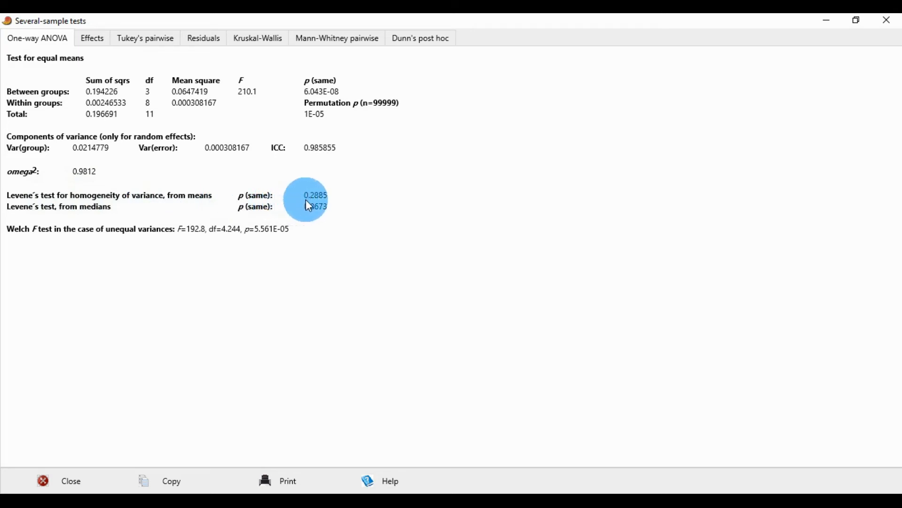
pyautogui.moveTo(55, 218)
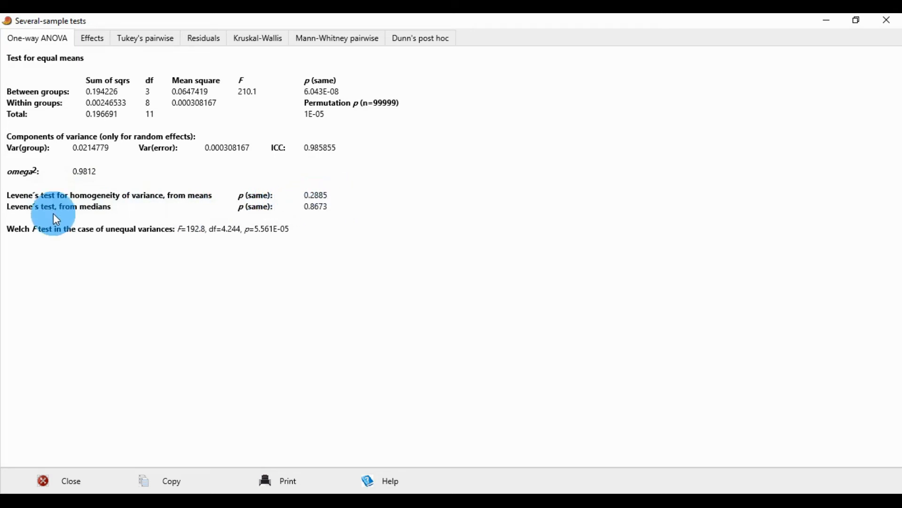
pyautogui.moveTo(218, 215)
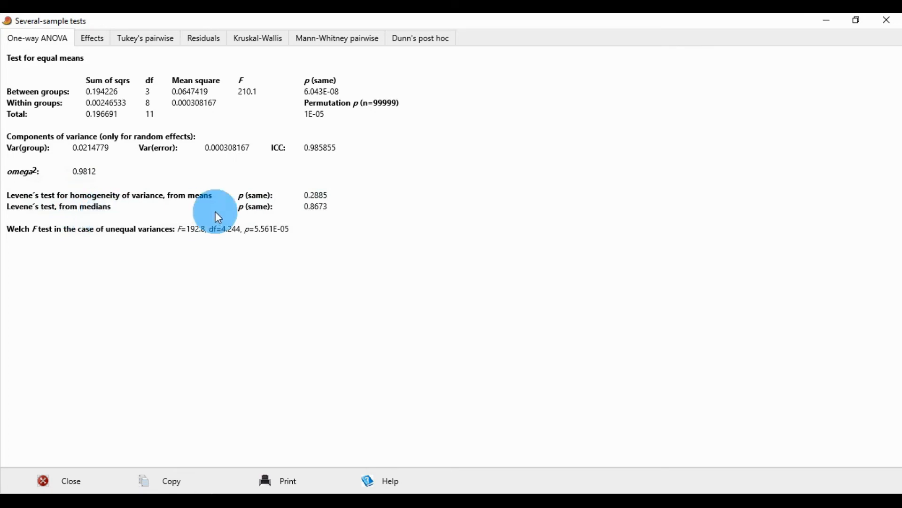
pyautogui.moveTo(315, 216)
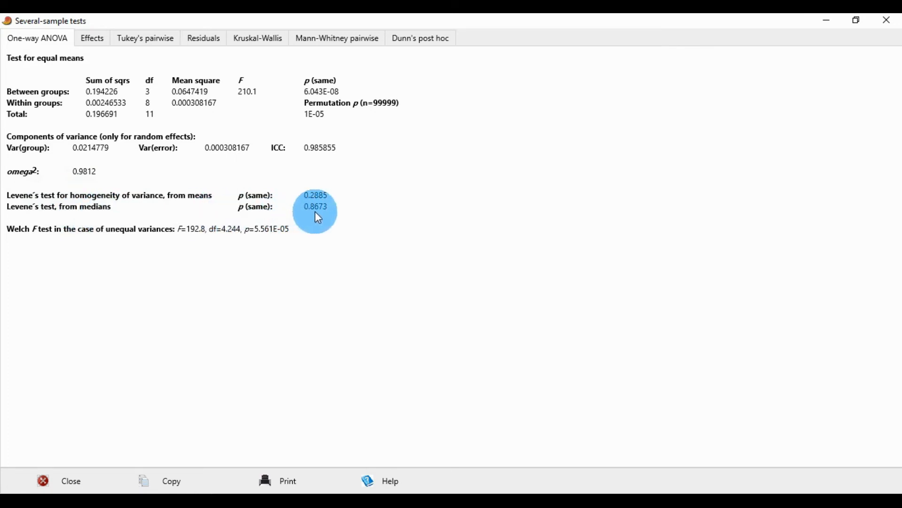
pyautogui.moveTo(41, 239)
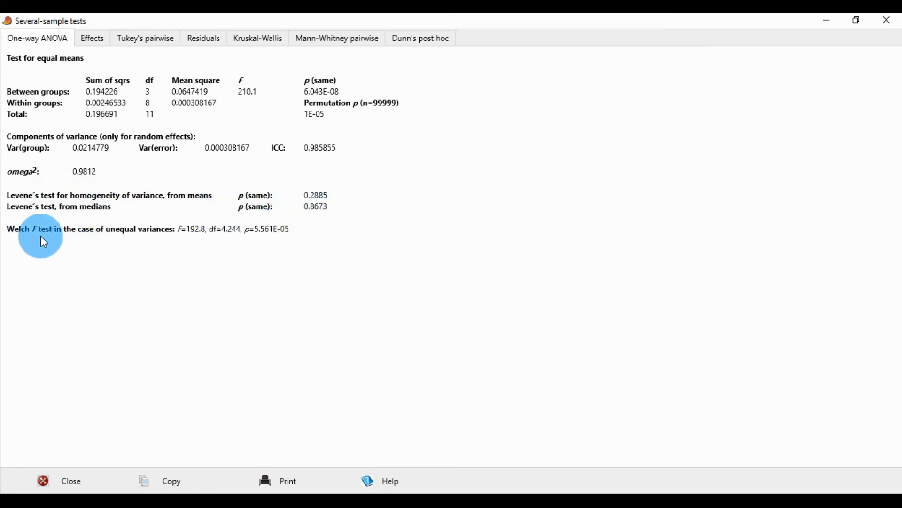
pyautogui.moveTo(166, 237)
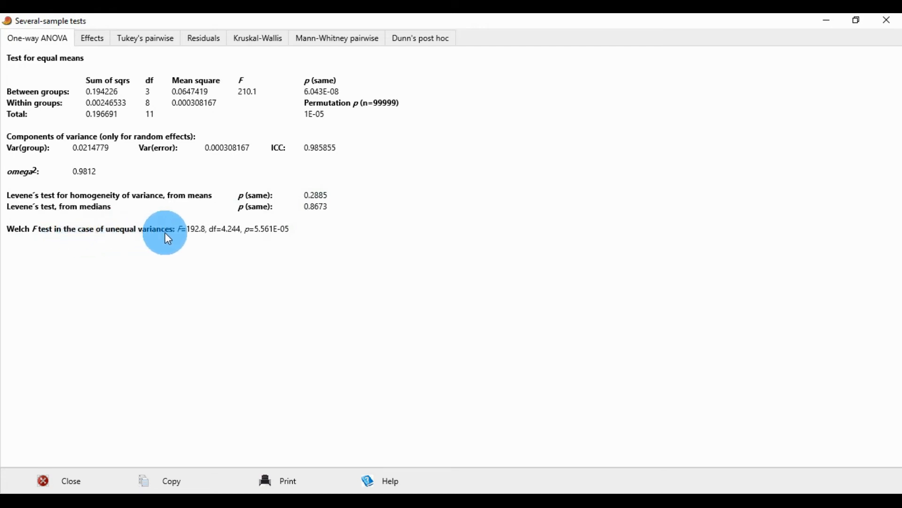
pyautogui.moveTo(198, 241)
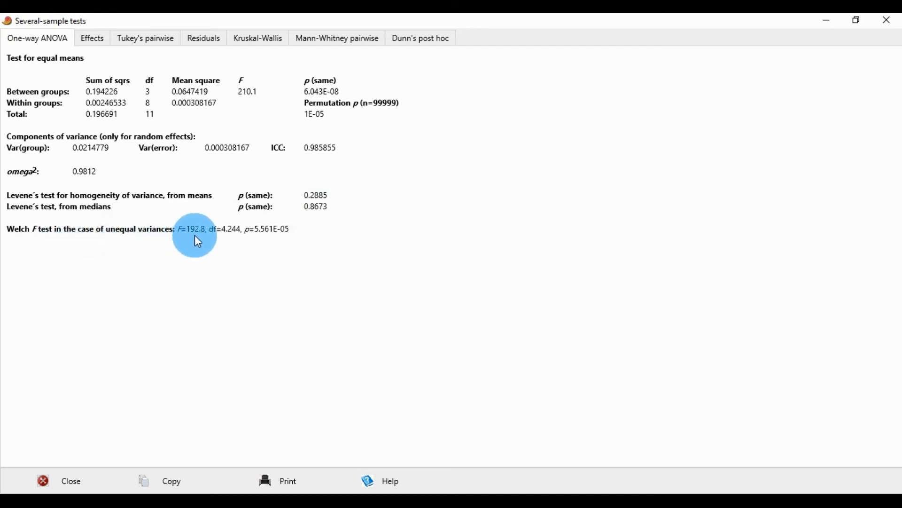
pyautogui.moveTo(202, 239)
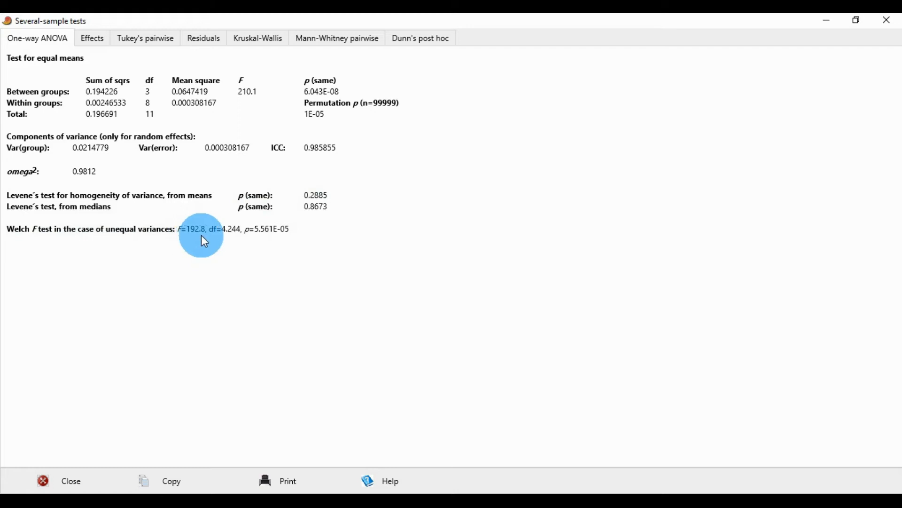
pyautogui.moveTo(223, 239)
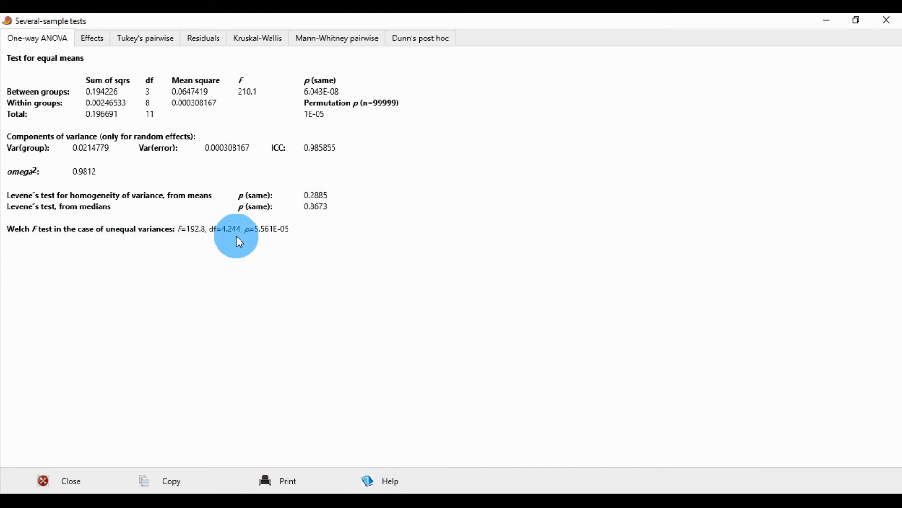
pyautogui.moveTo(267, 238)
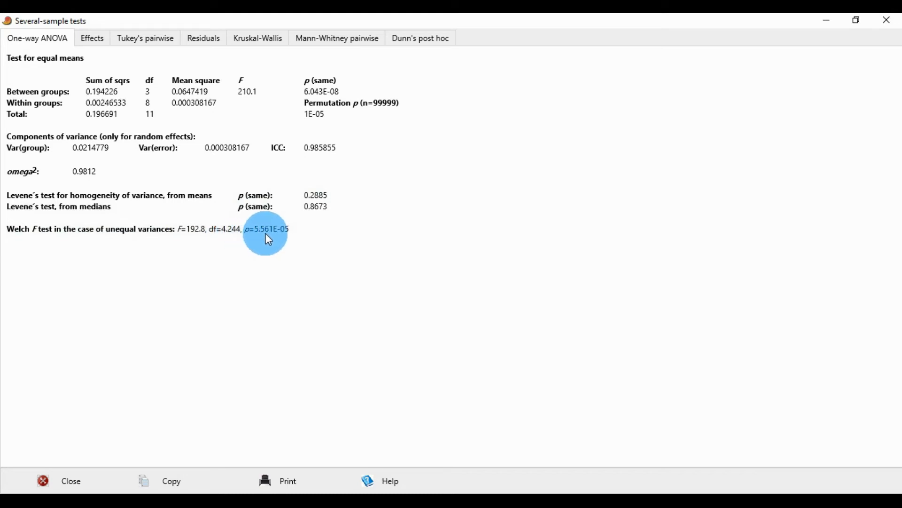
pyautogui.moveTo(250, 241)
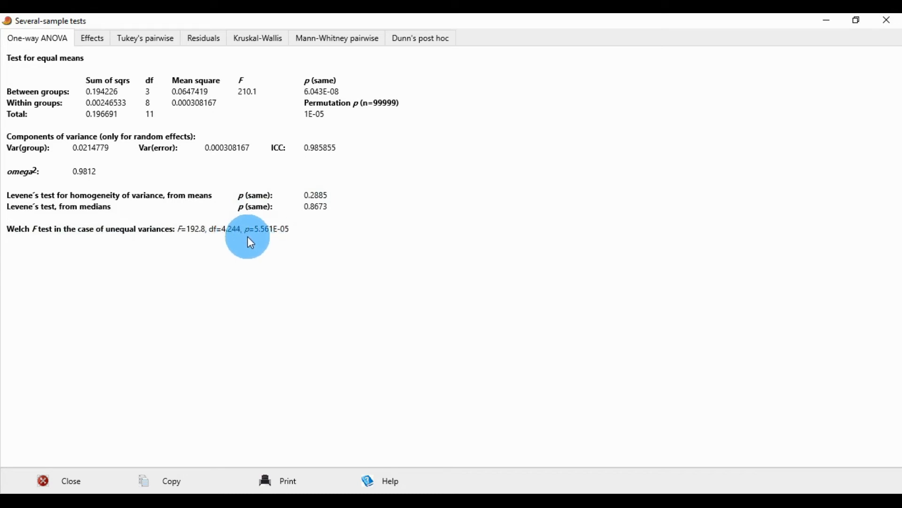
pyautogui.moveTo(51, 242)
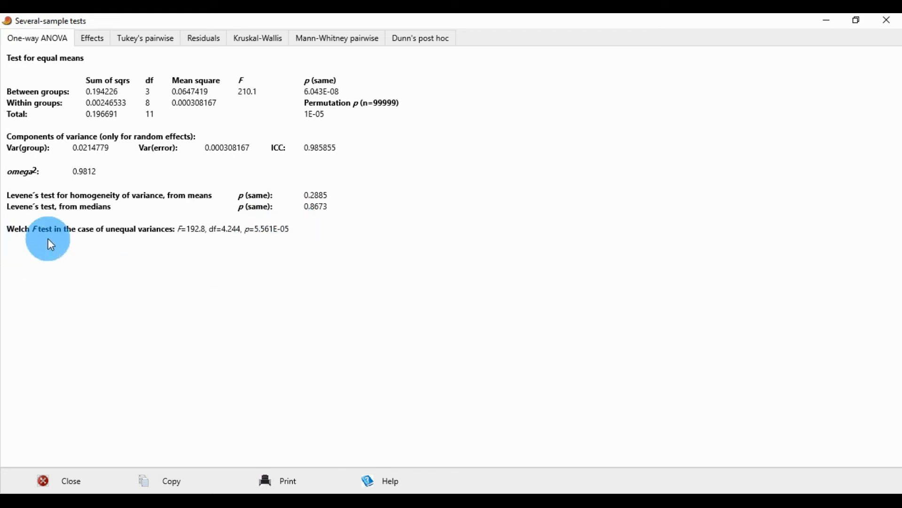
pyautogui.moveTo(54, 180)
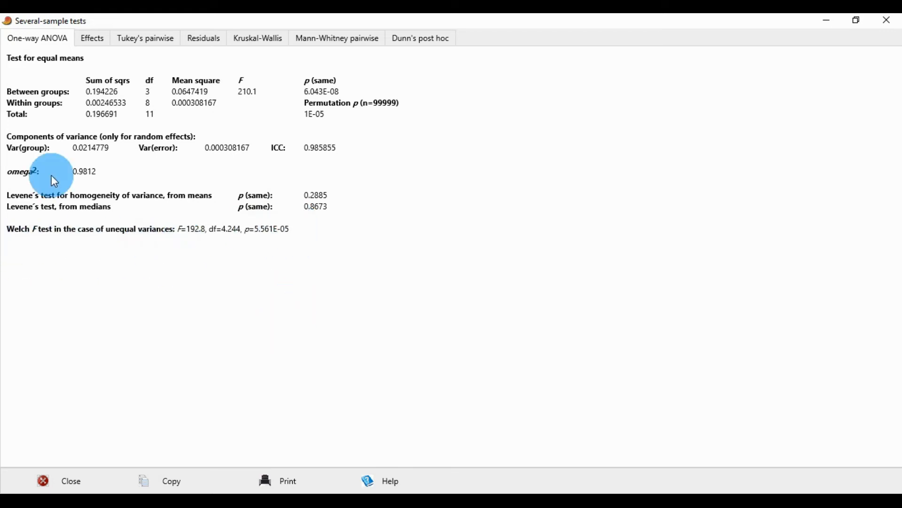
pyautogui.moveTo(146, 38)
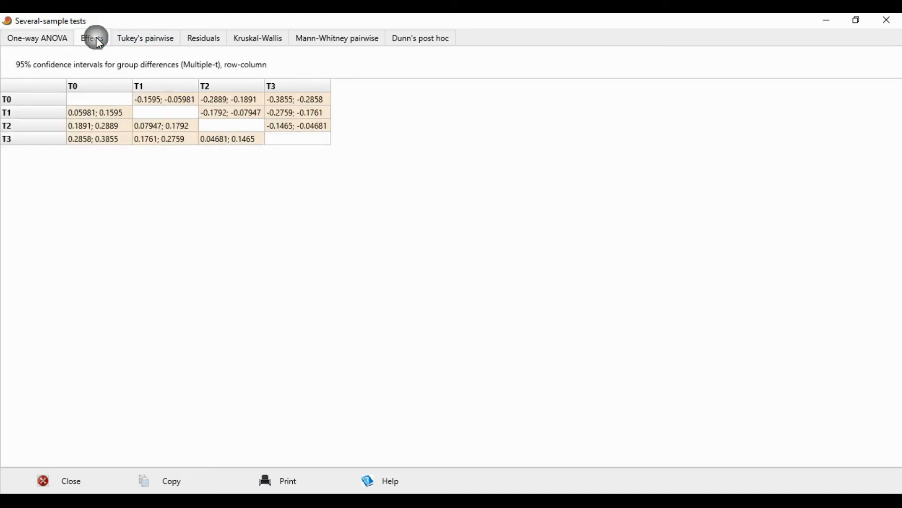
# - Show Tukey's pairwise Q and p(same) matrix for groups T0–T3
pyautogui.click(144, 38)
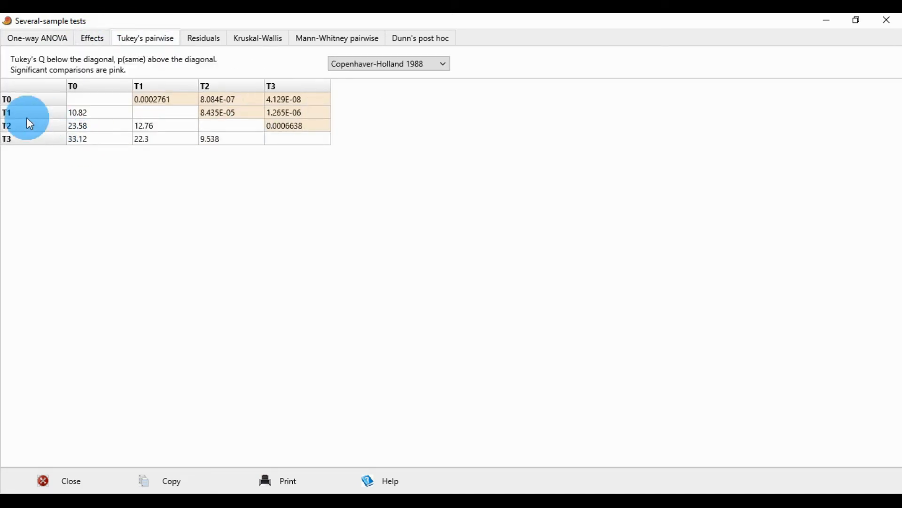
pyautogui.moveTo(71, 68)
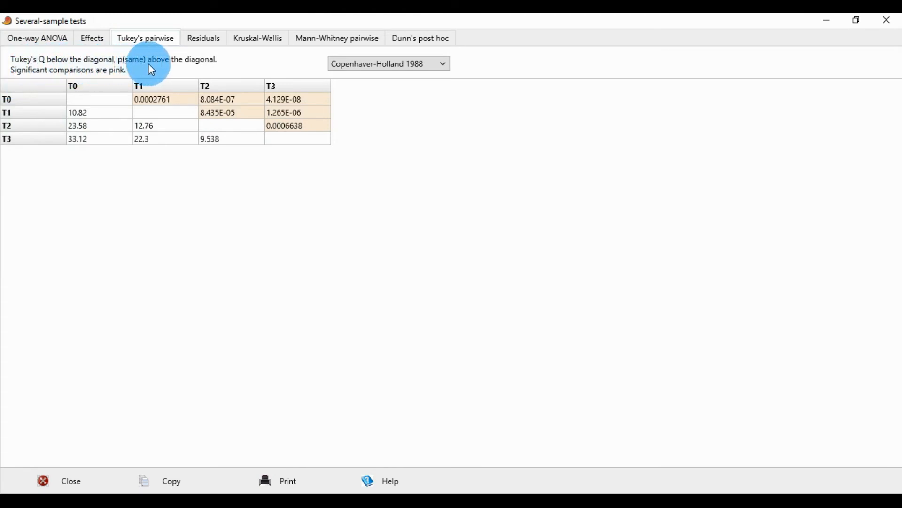
pyautogui.moveTo(69, 84)
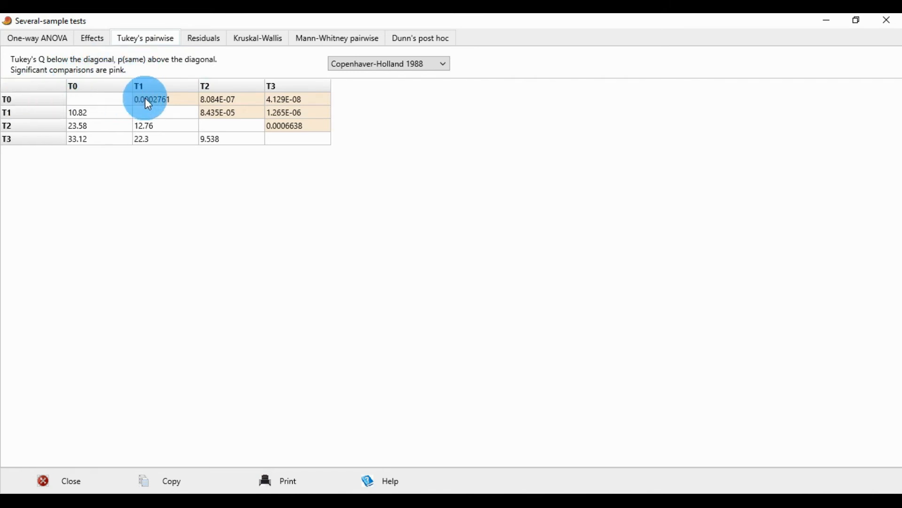
pyautogui.moveTo(141, 108)
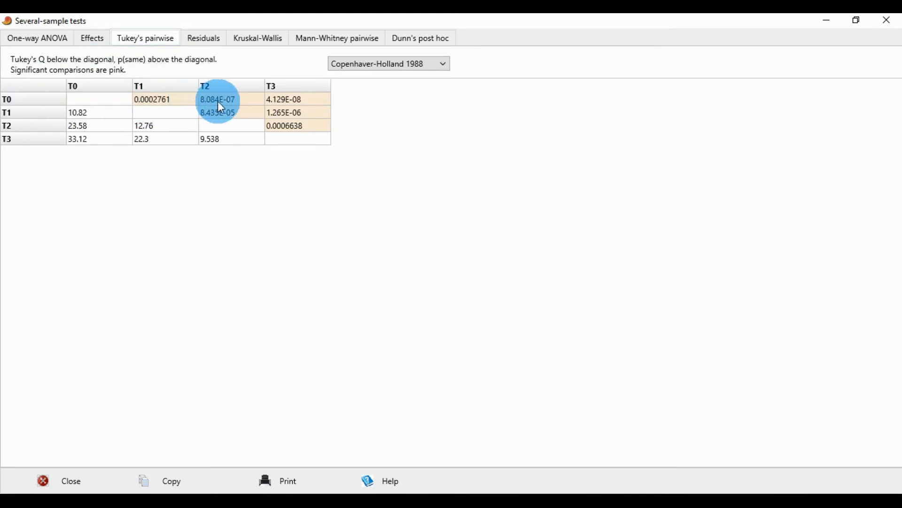
pyautogui.moveTo(213, 110)
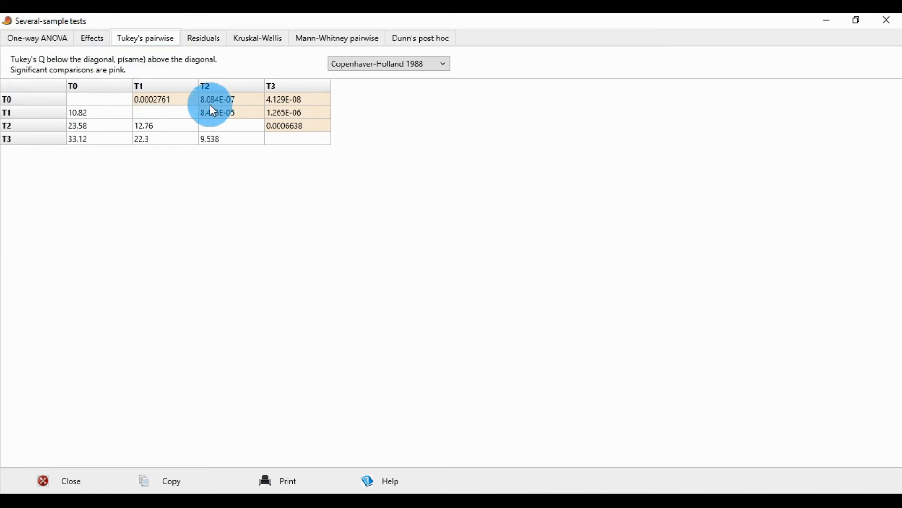
pyautogui.moveTo(64, 113)
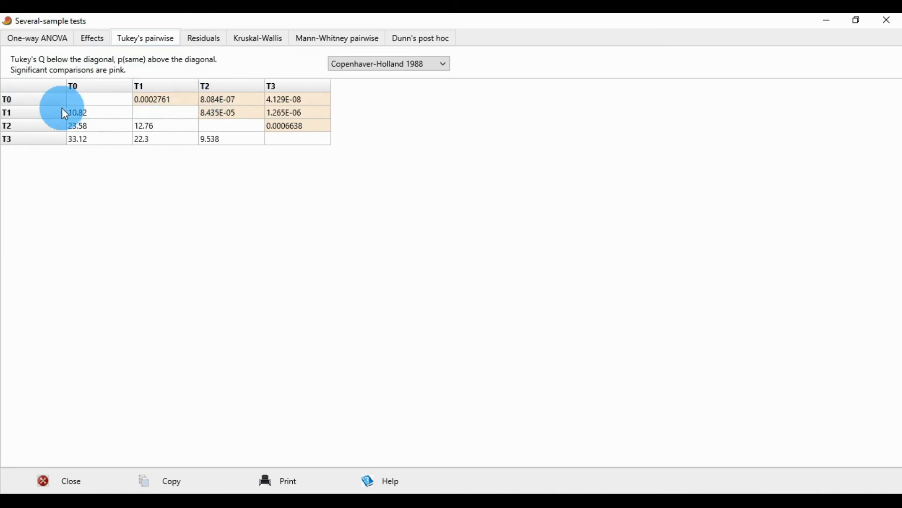
pyautogui.moveTo(272, 95)
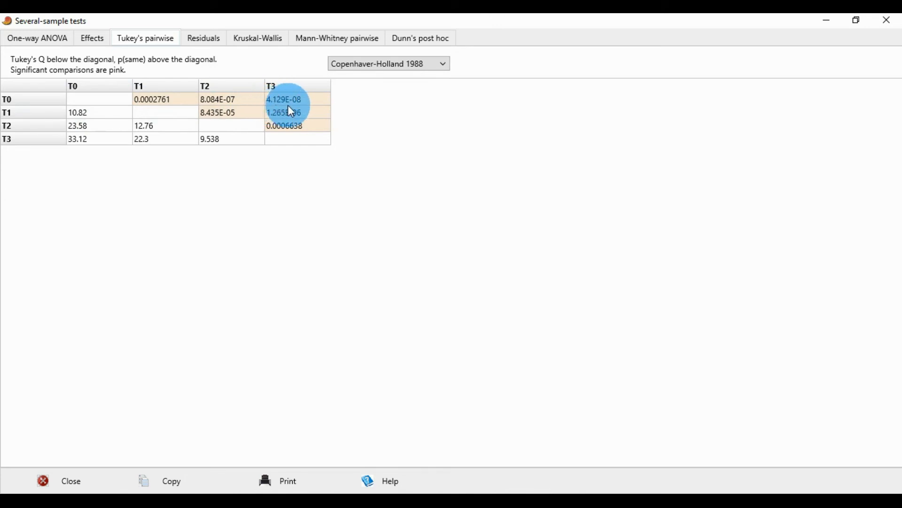
pyautogui.moveTo(203, 38)
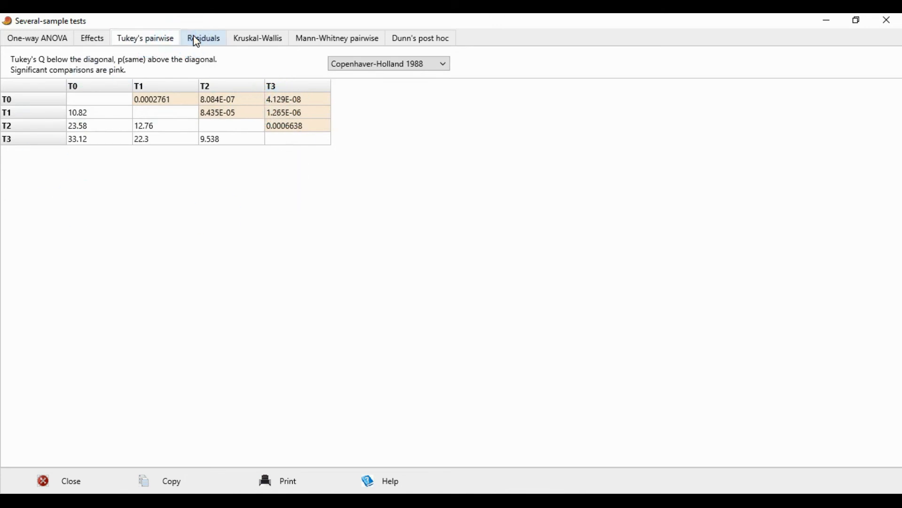
# - View the residuals as residuals-vs-means and histogram plots, then back to normal probability (W=0.924)
pyautogui.click(204, 38)
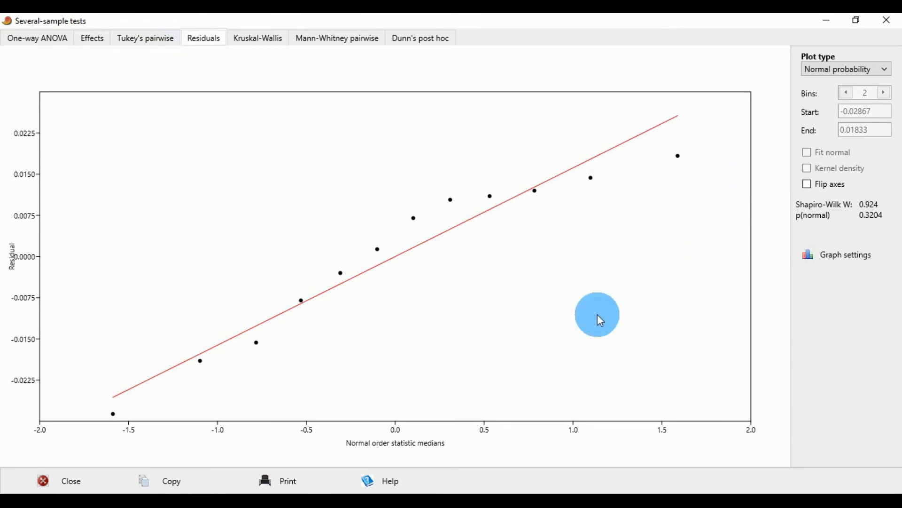
pyautogui.moveTo(838, 64)
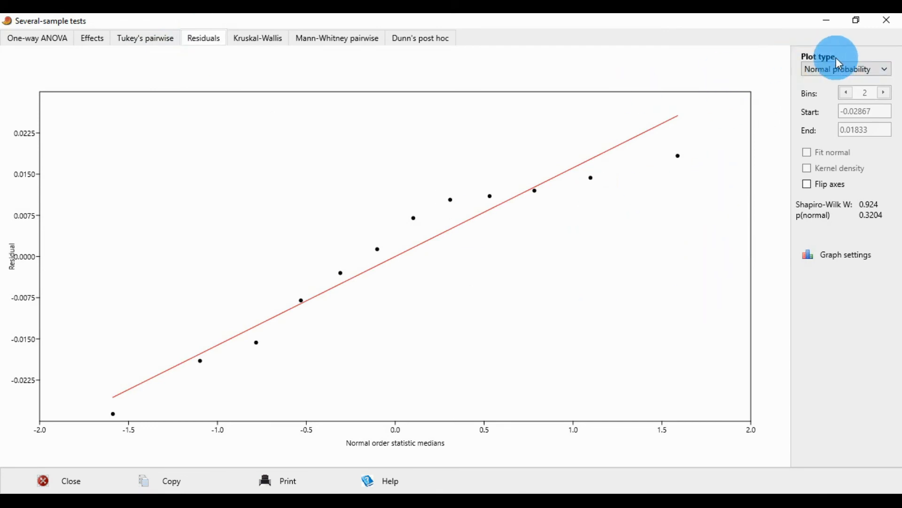
pyautogui.moveTo(523, 268)
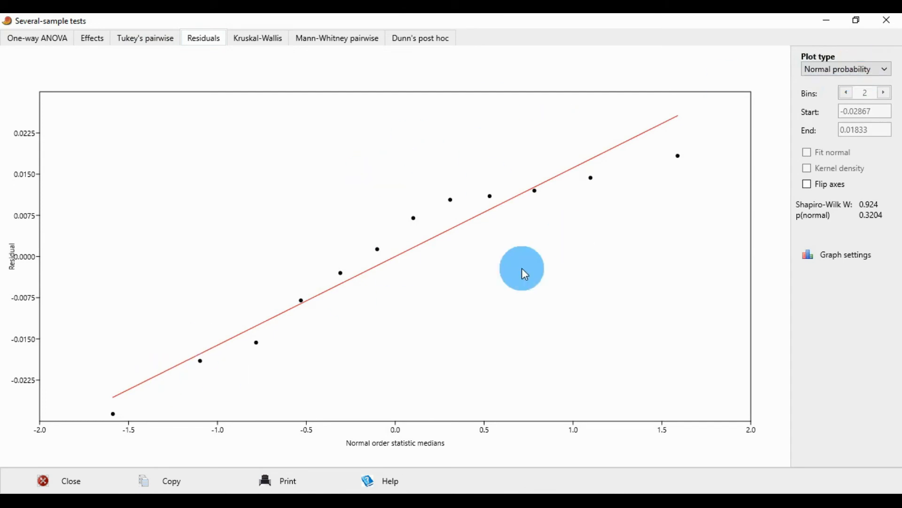
pyautogui.moveTo(331, 362)
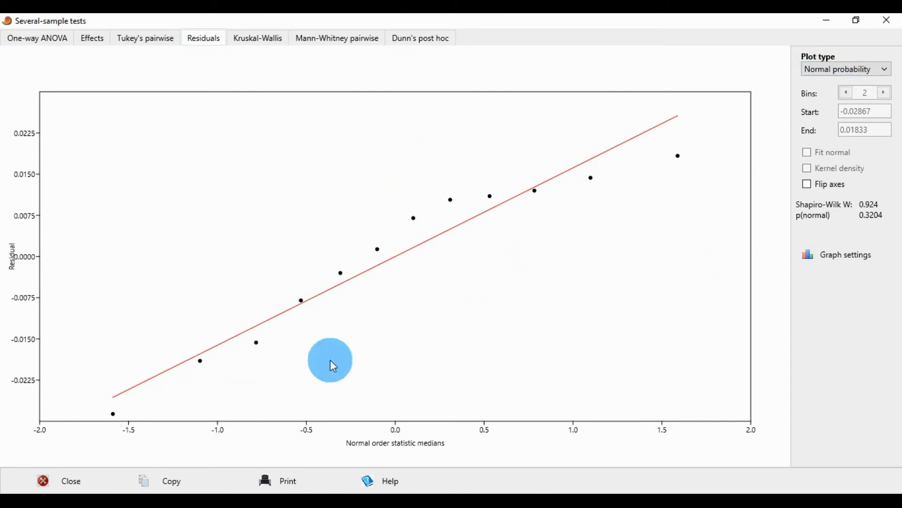
pyautogui.moveTo(852, 69)
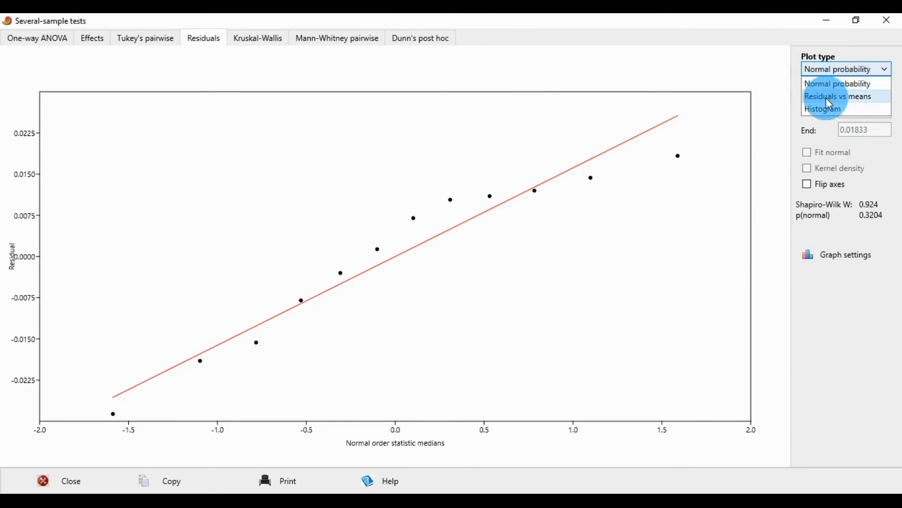
pyautogui.click(839, 96)
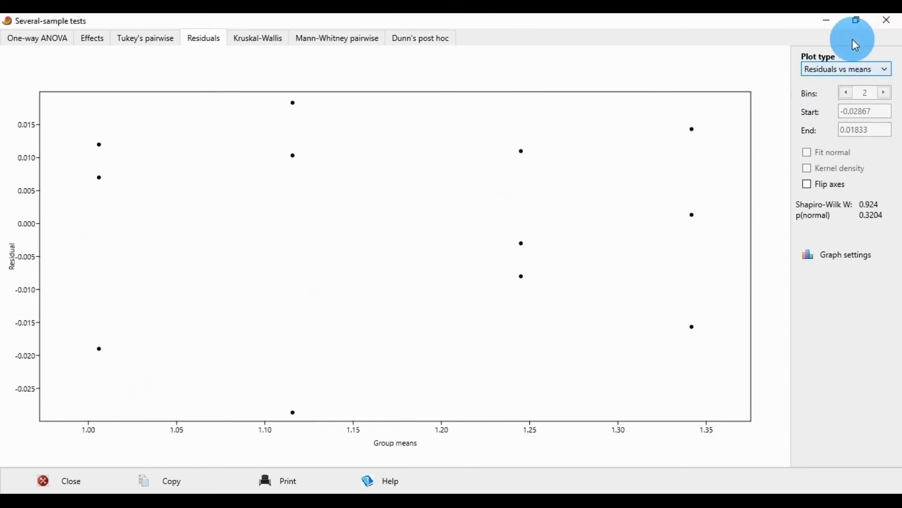
pyautogui.click(845, 69)
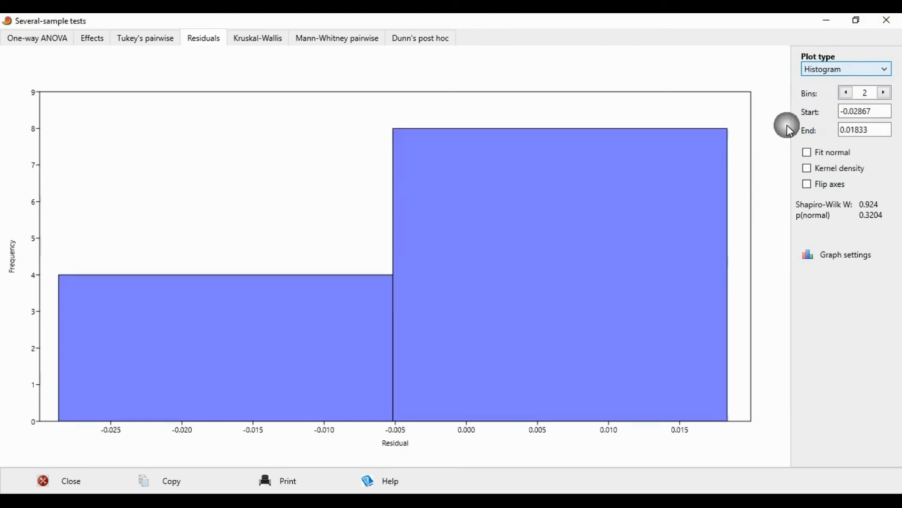
pyautogui.click(845, 68)
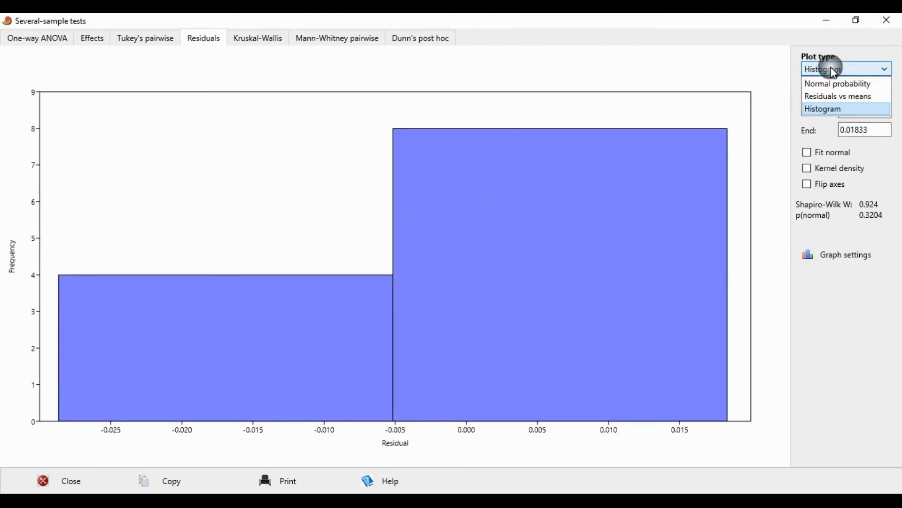
pyautogui.click(838, 84)
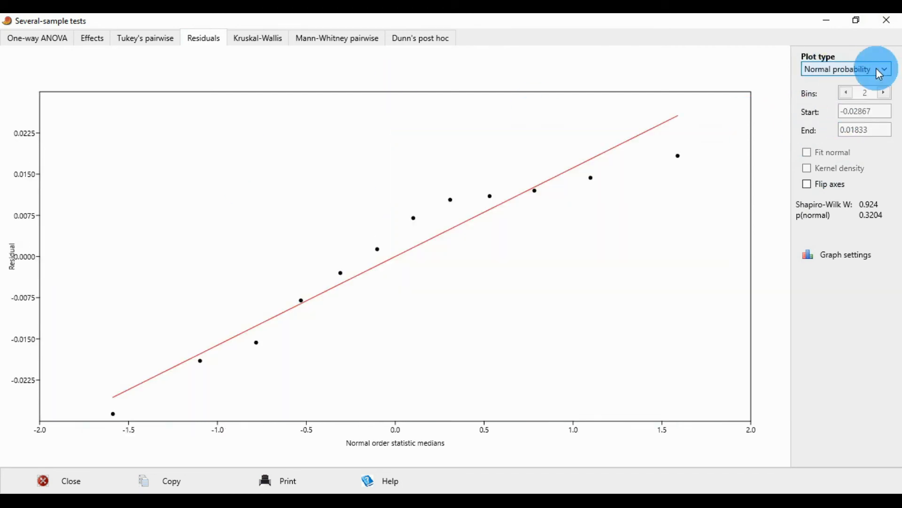
pyautogui.moveTo(257, 38)
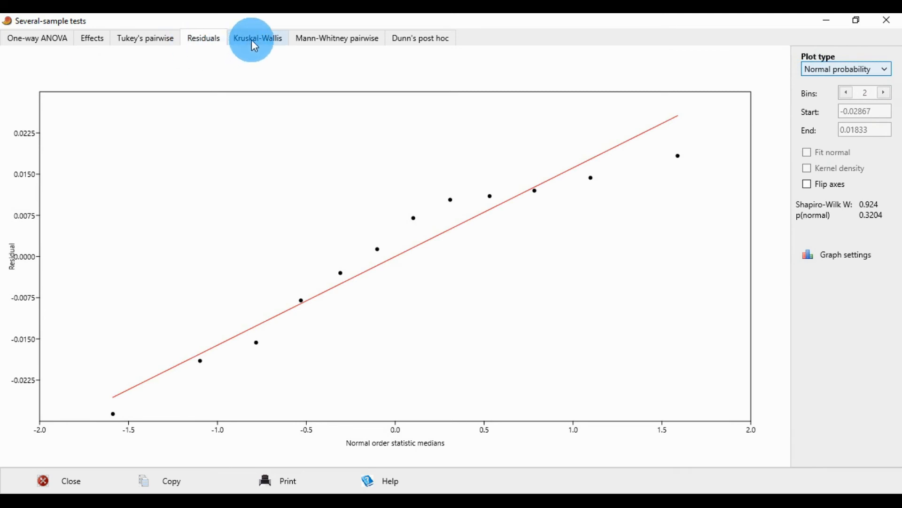
pyautogui.click(257, 38)
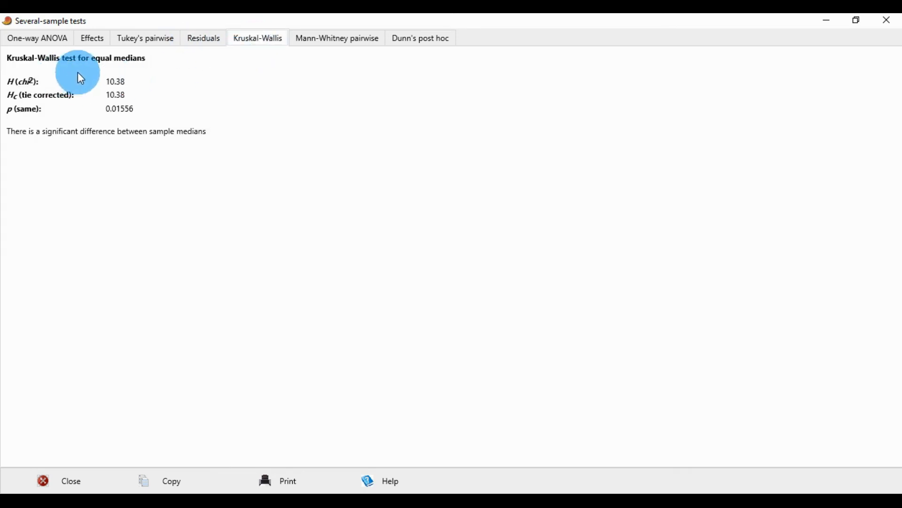
pyautogui.moveTo(146, 70)
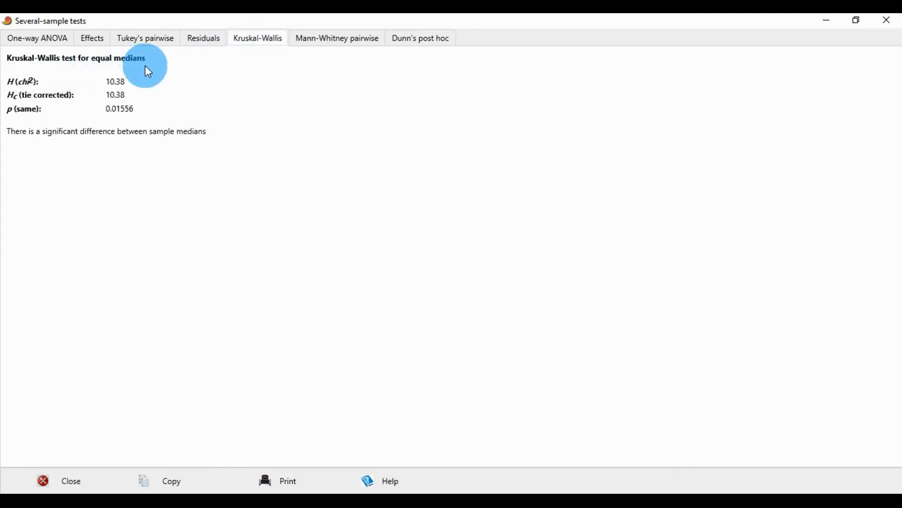
pyautogui.moveTo(115, 89)
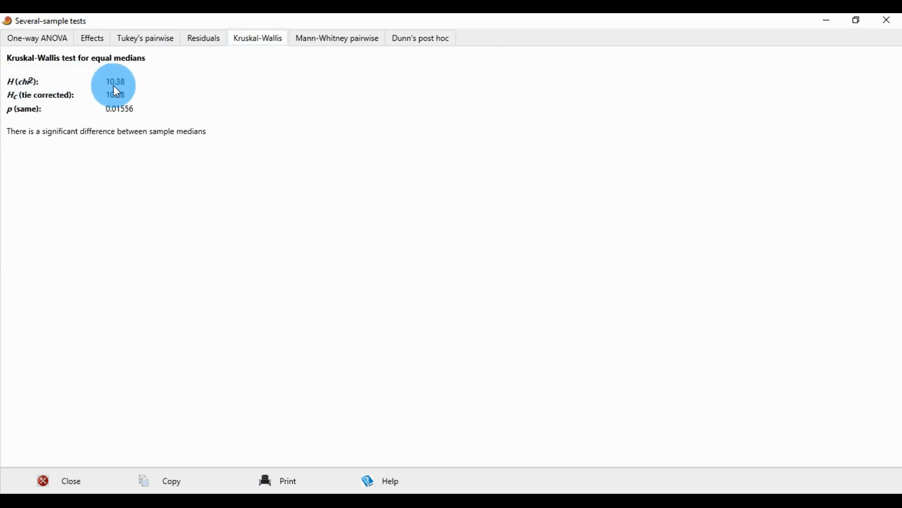
pyautogui.moveTo(5, 105)
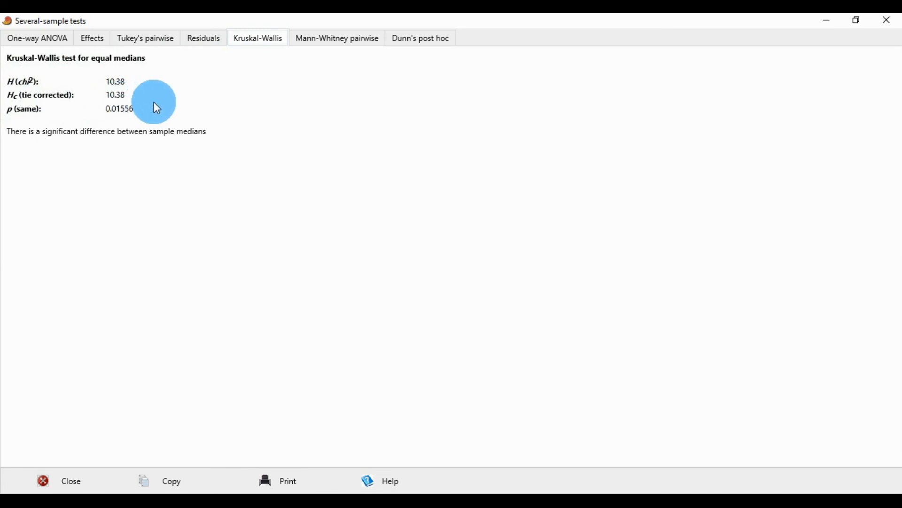
pyautogui.moveTo(110, 118)
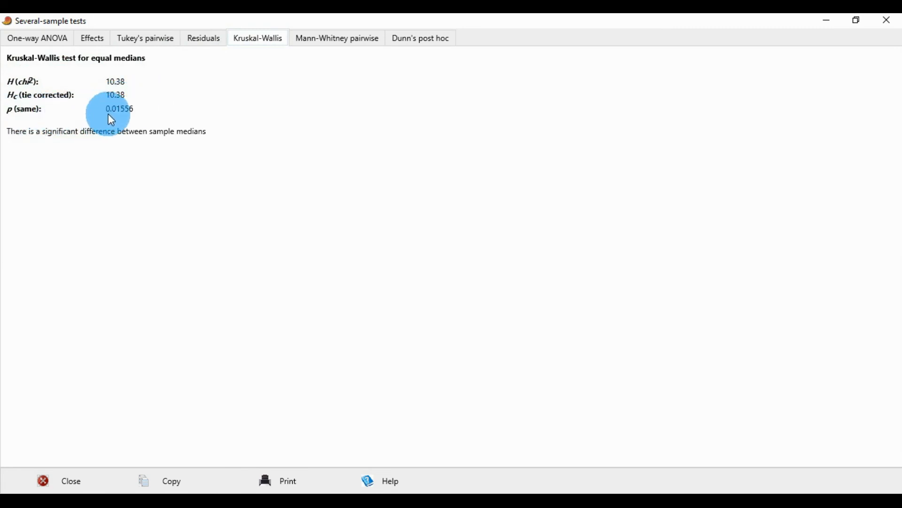
pyautogui.moveTo(118, 119)
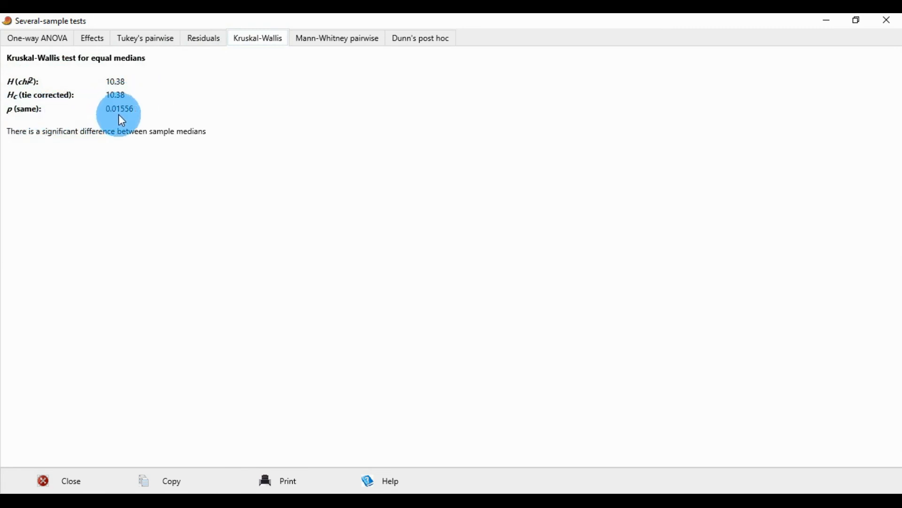
pyautogui.moveTo(139, 119)
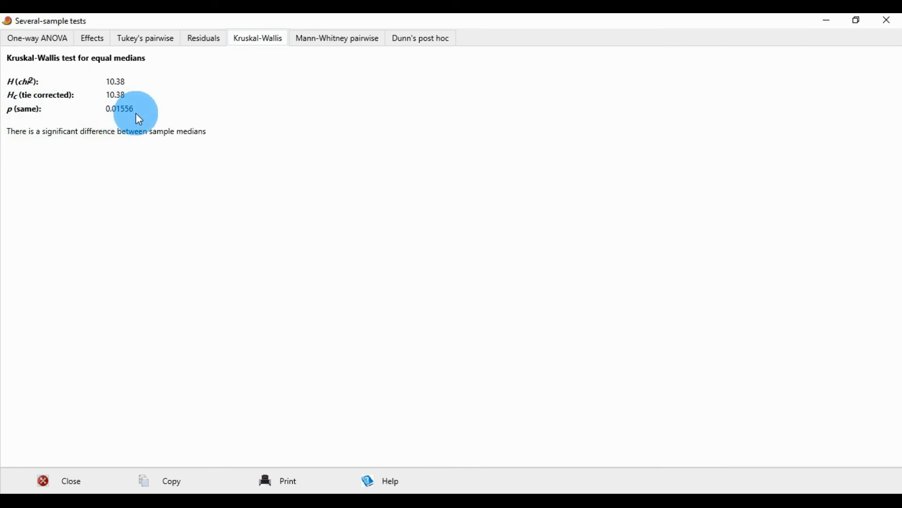
pyautogui.moveTo(146, 109)
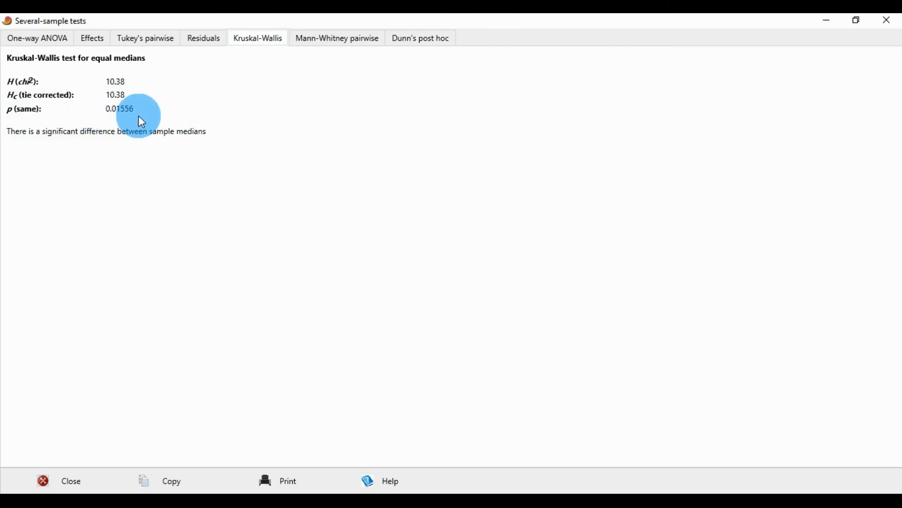
pyautogui.moveTo(336, 38)
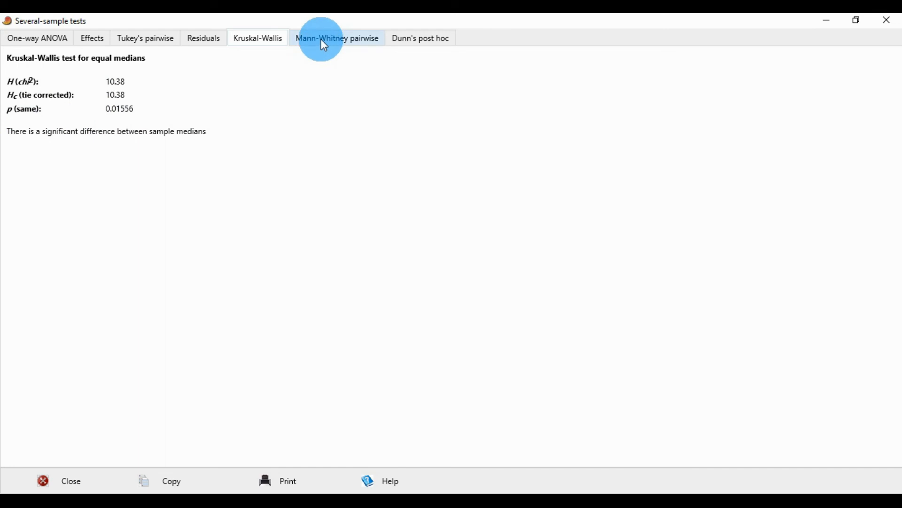
# - Review the Mann-Whitney pairwise p-values, then show Dunn's post hoc comparisons for T0–T3
pyautogui.click(336, 38)
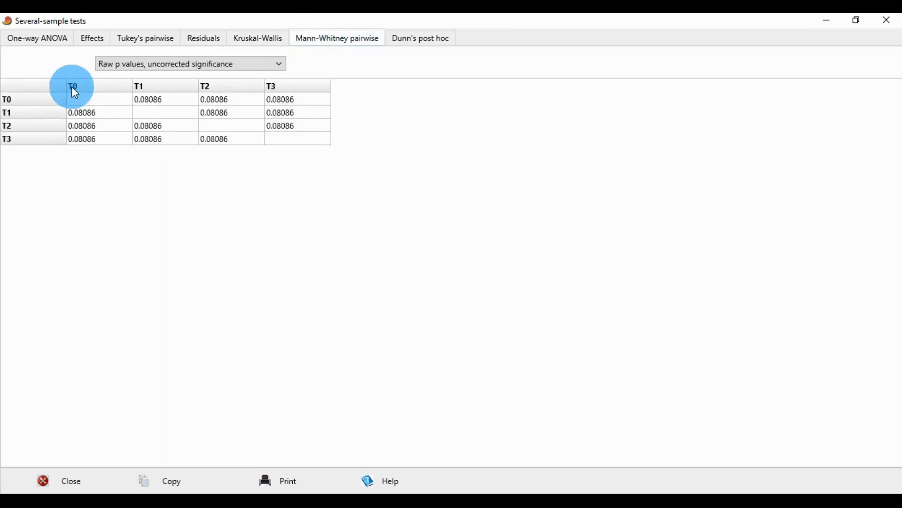
pyautogui.moveTo(144, 84)
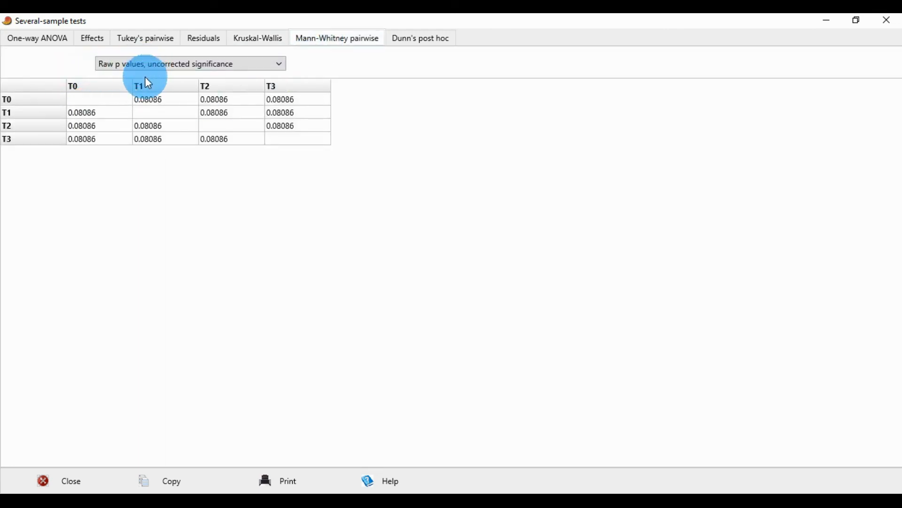
pyautogui.moveTo(172, 88)
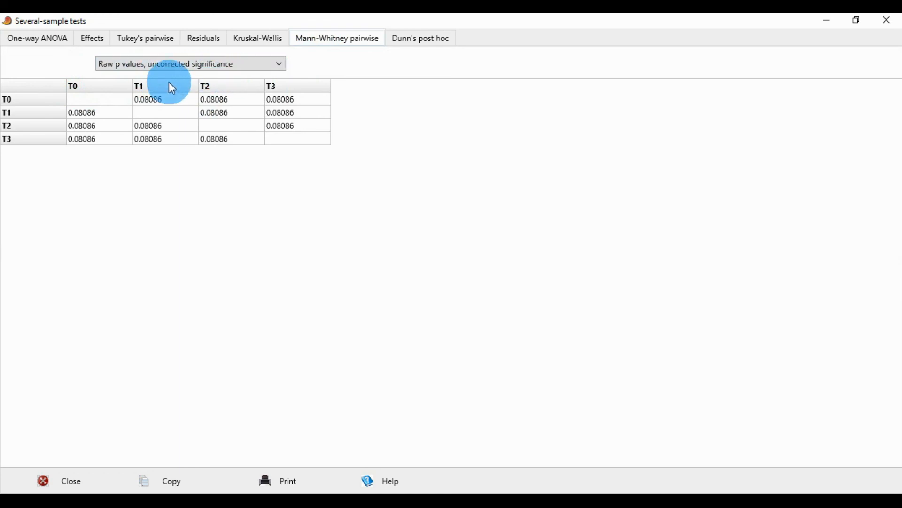
pyautogui.moveTo(30, 108)
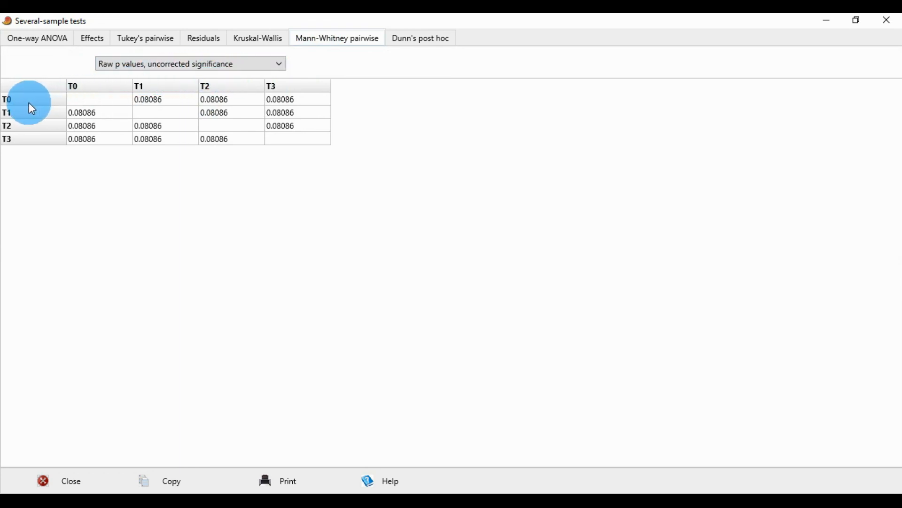
pyautogui.moveTo(36, 108)
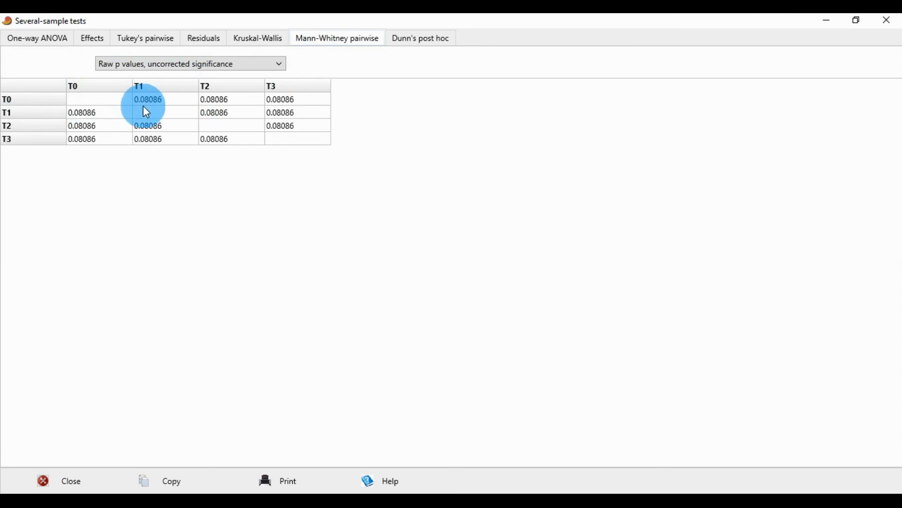
pyautogui.moveTo(127, 107)
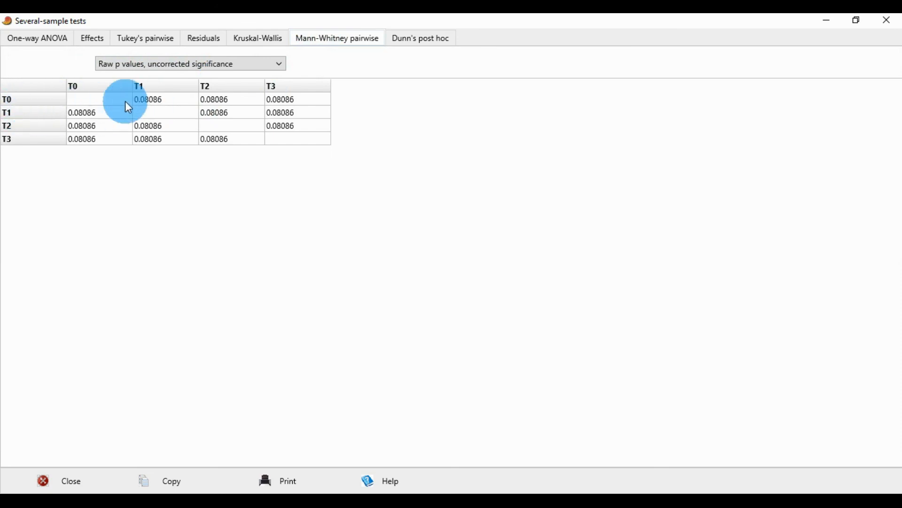
pyautogui.moveTo(205, 107)
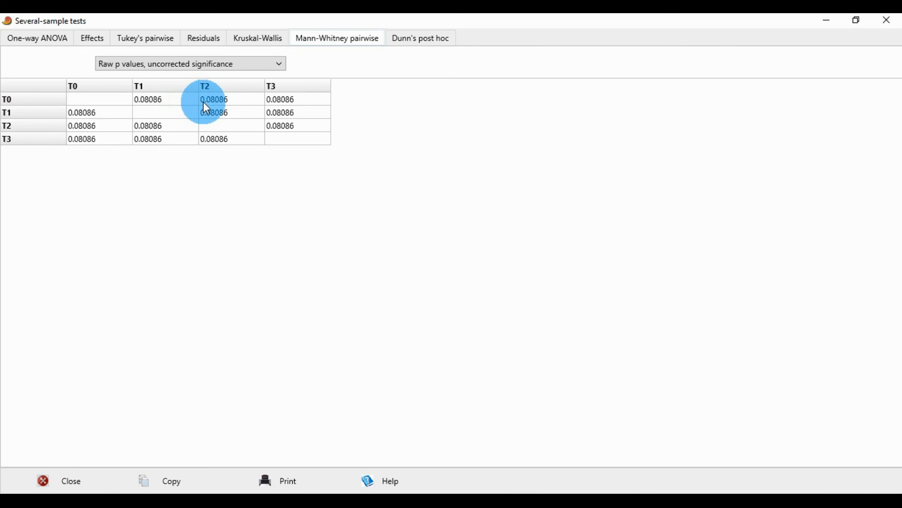
pyautogui.moveTo(49, 115)
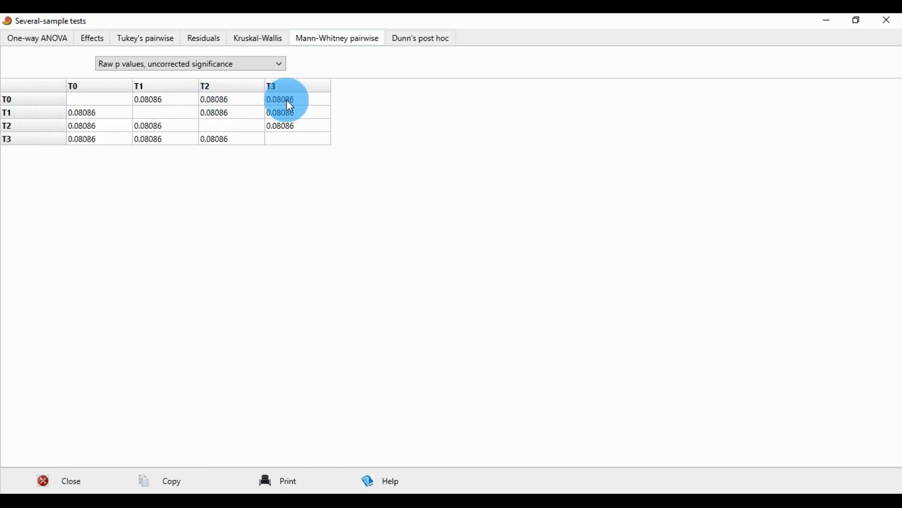
pyautogui.moveTo(283, 109)
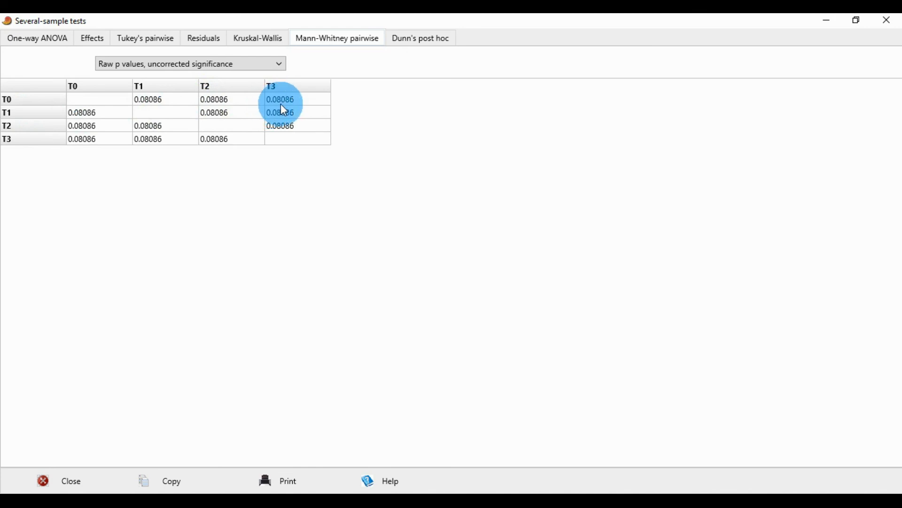
pyautogui.click(421, 38)
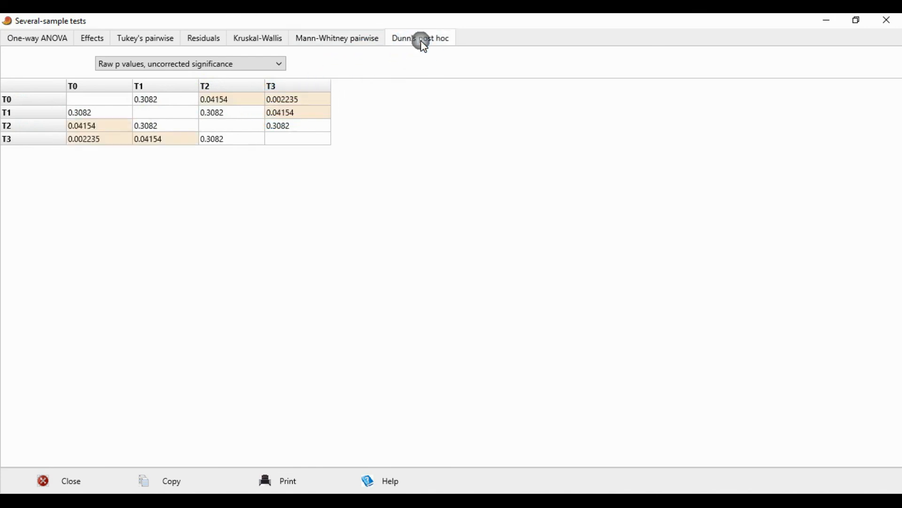
# - After reading Dunn's post hoc p-values, return to the one-way ANOVA results (F=210.1)
pyautogui.click(7, 99)
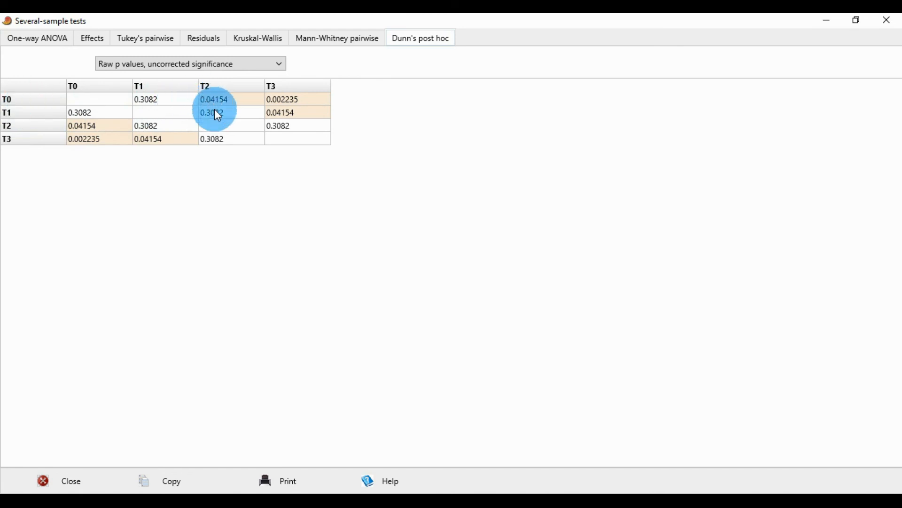
pyautogui.moveTo(44, 106)
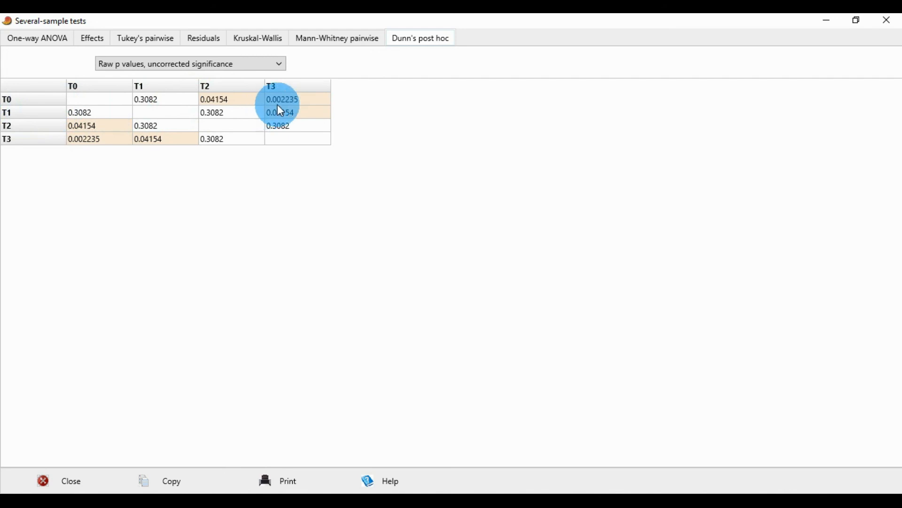
pyautogui.moveTo(49, 38)
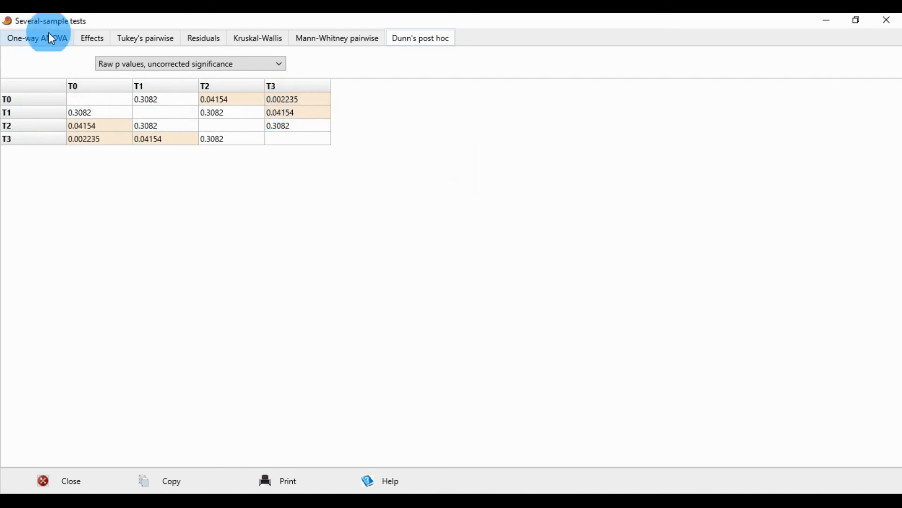
pyautogui.click(37, 38)
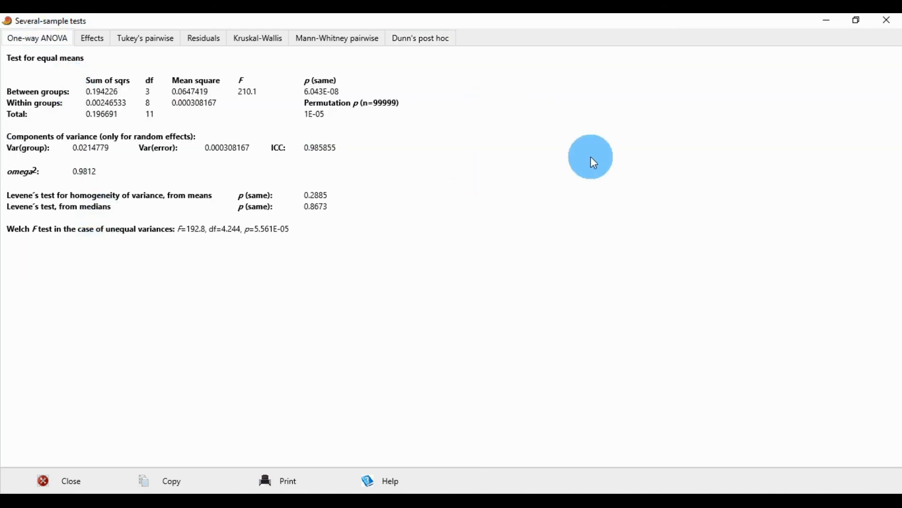